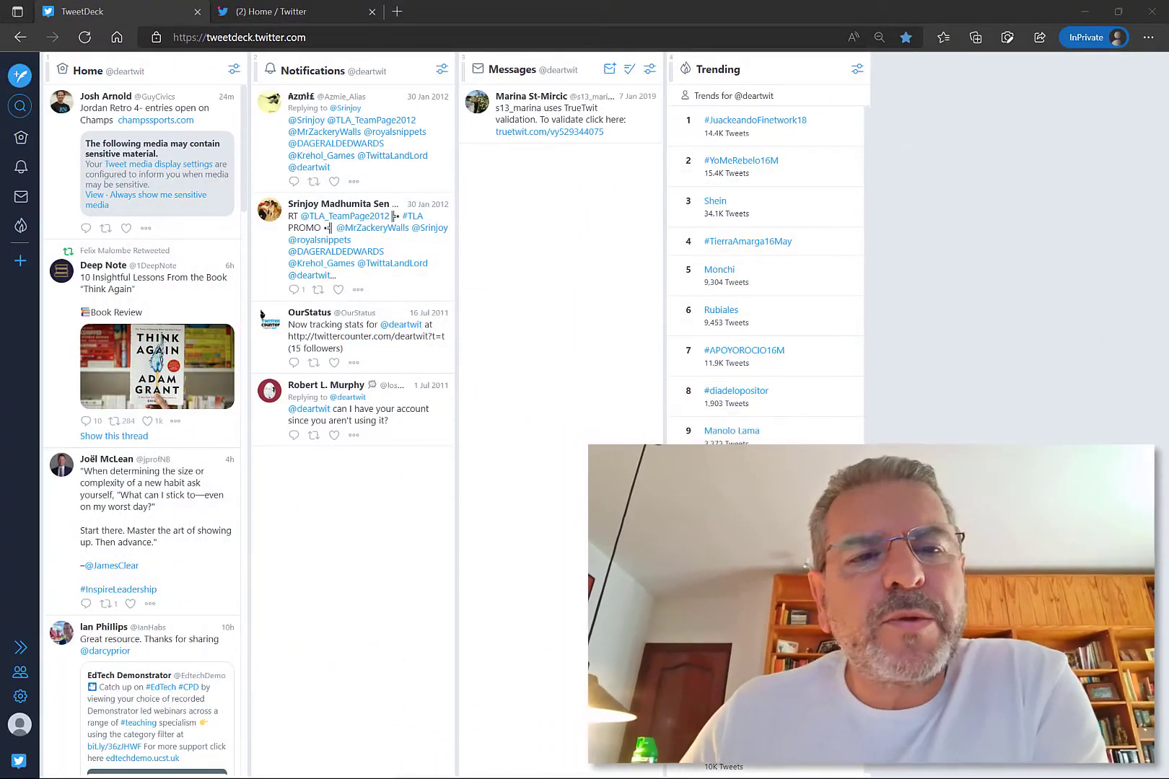
Remove the Home, Notifications, Messages and Trending columns from the deck
scroll("down", 3)
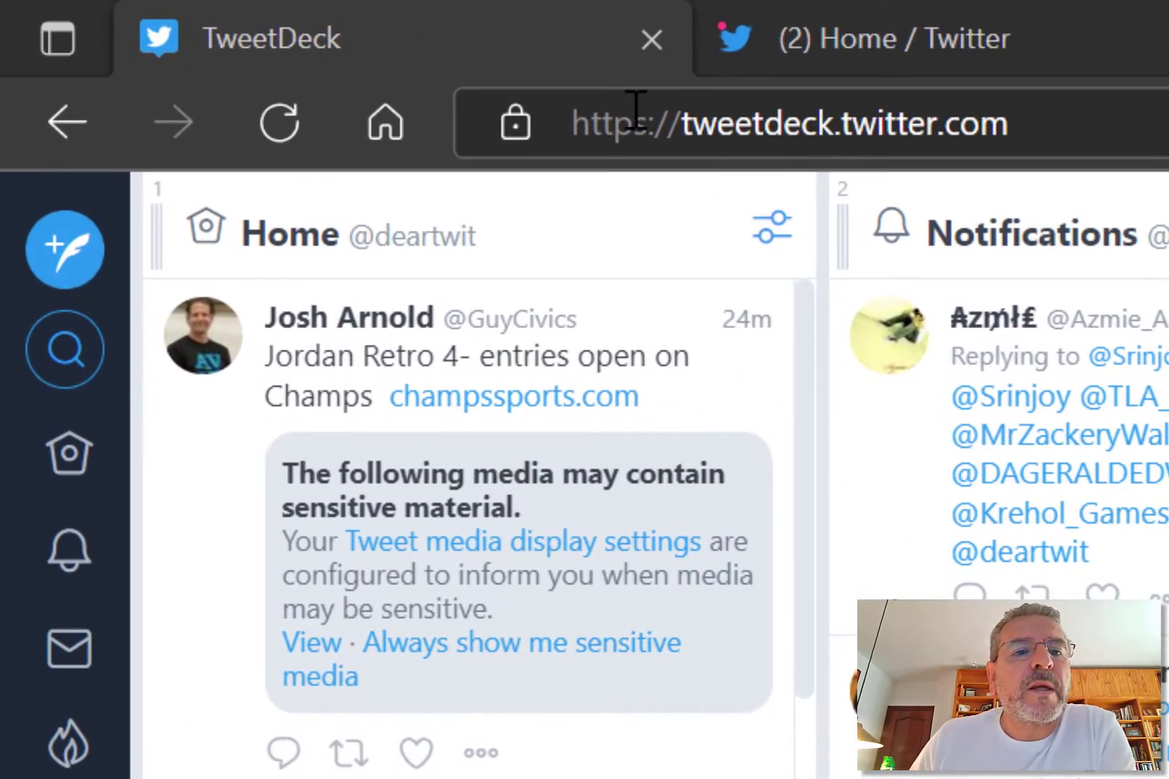
mouse_move(920, 131)
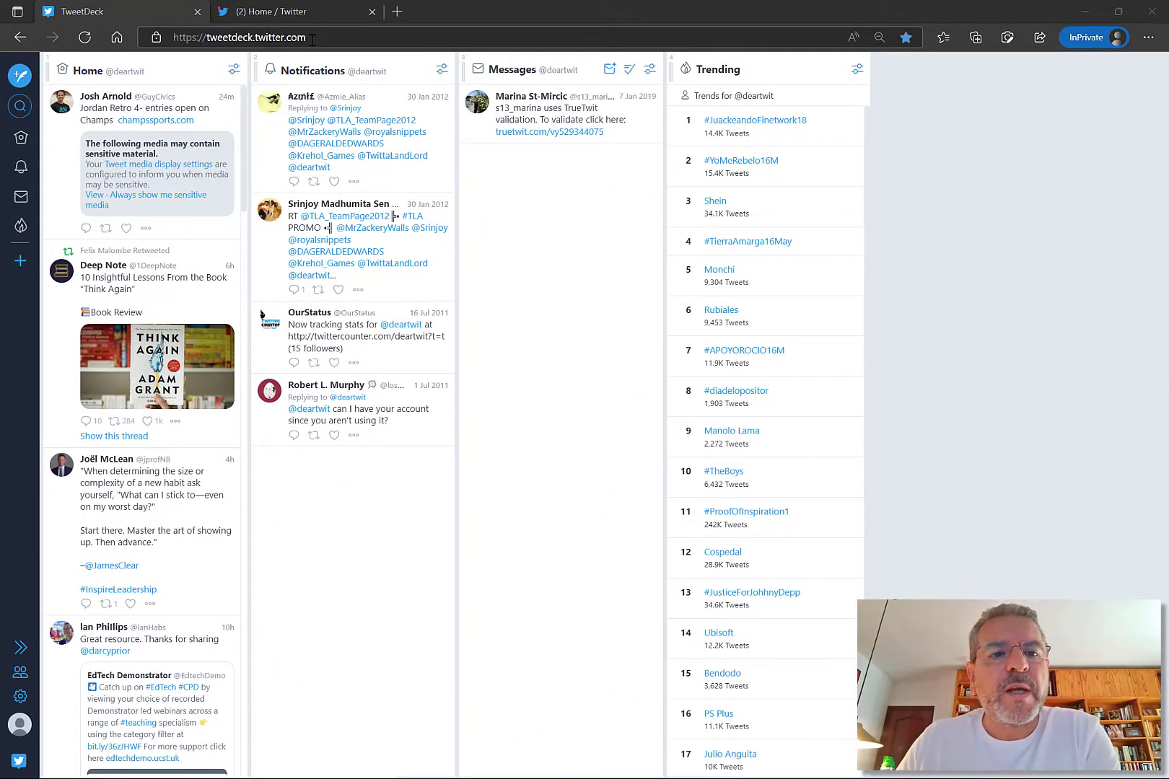
left_click(233, 70)
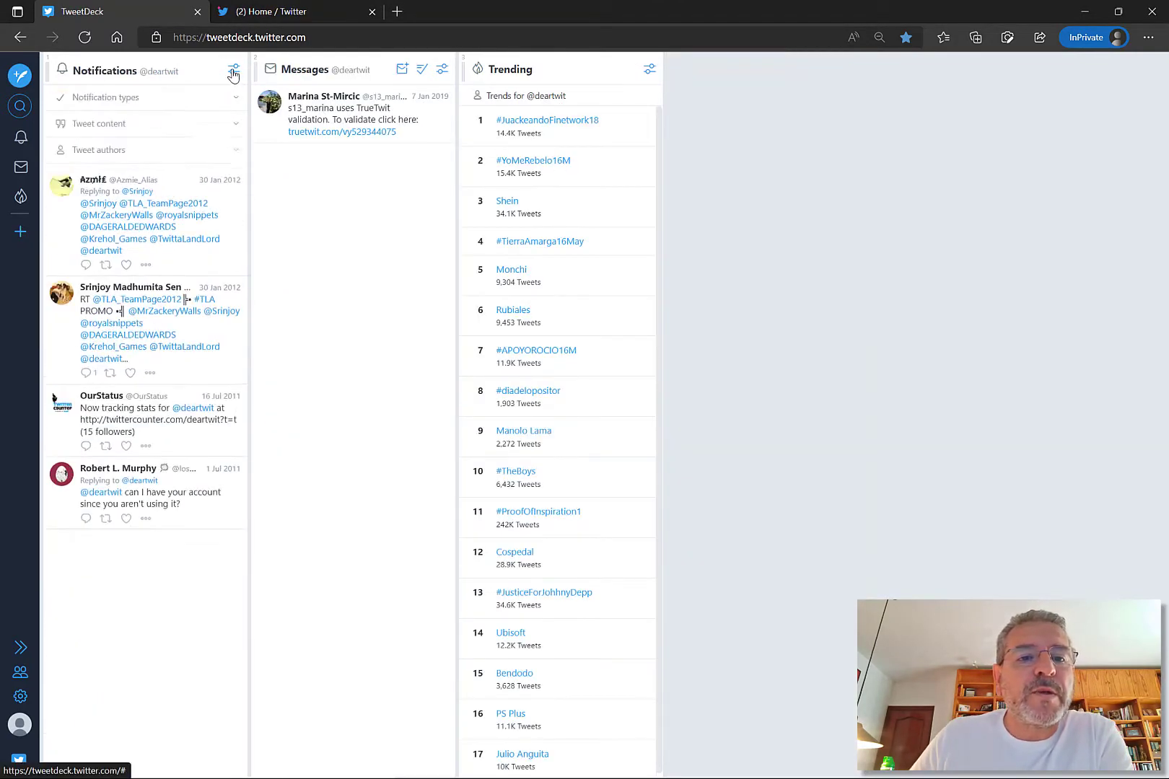
left_click(233, 69)
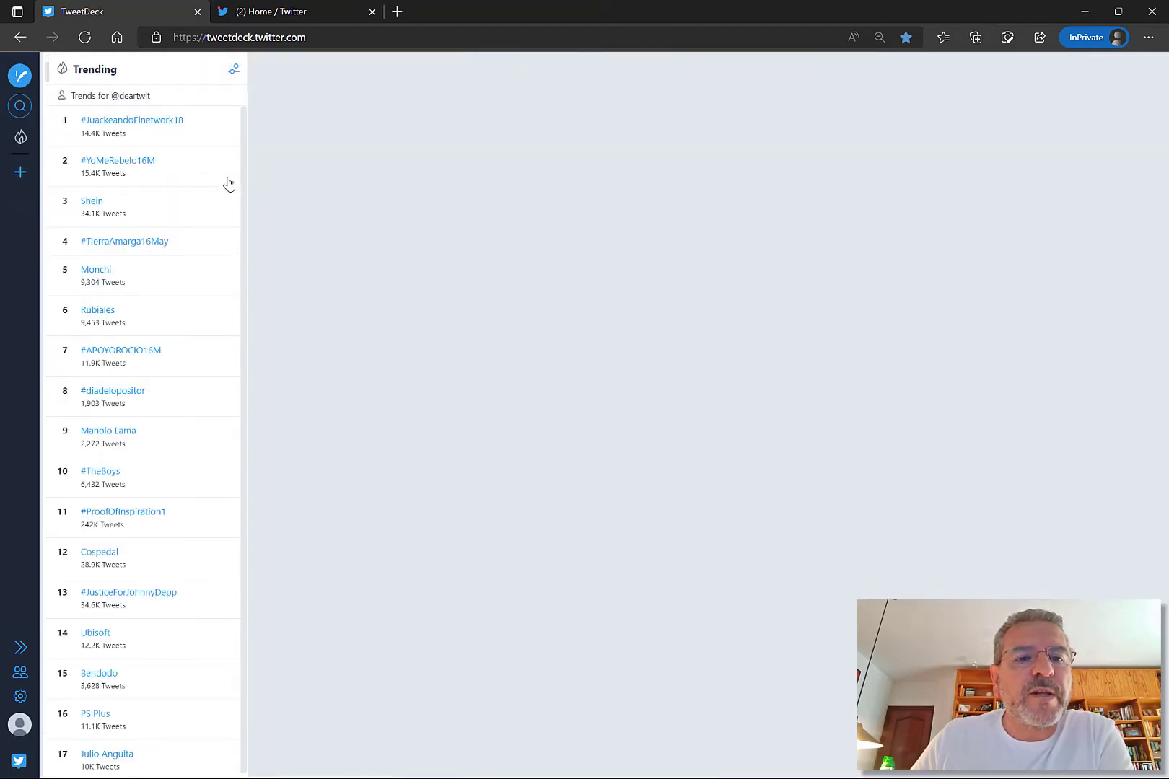
left_click(233, 68)
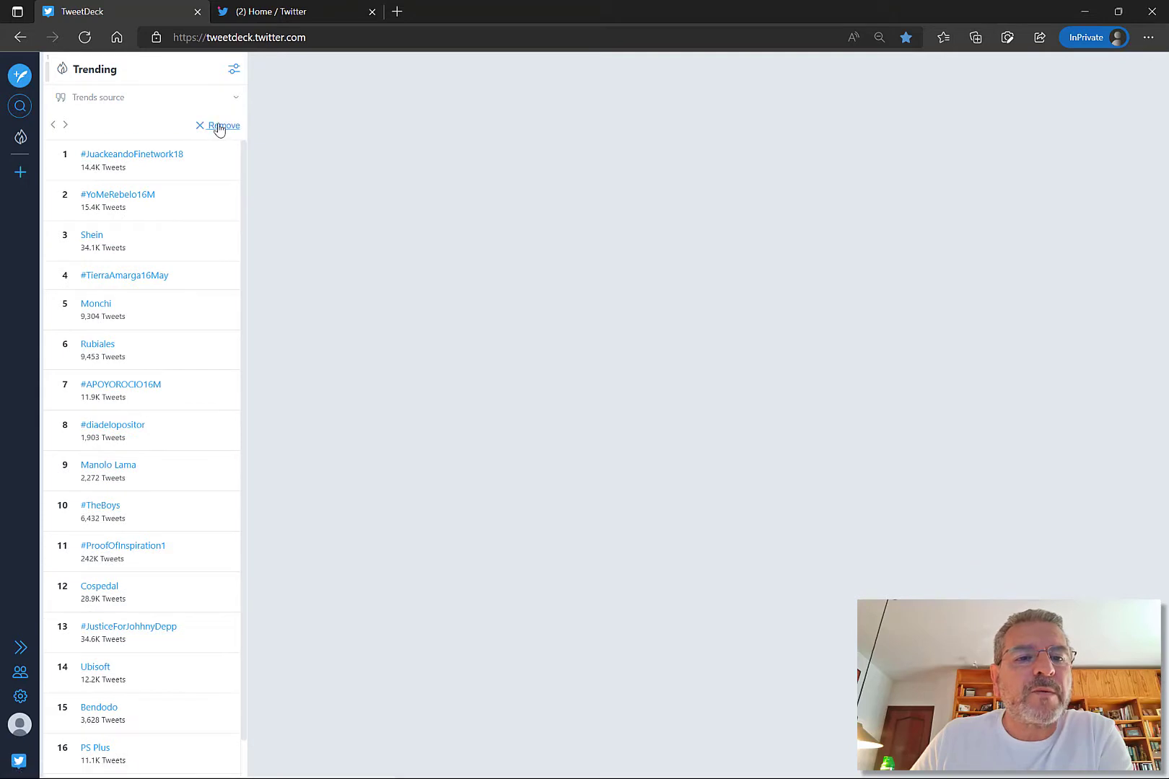
left_click(222, 125)
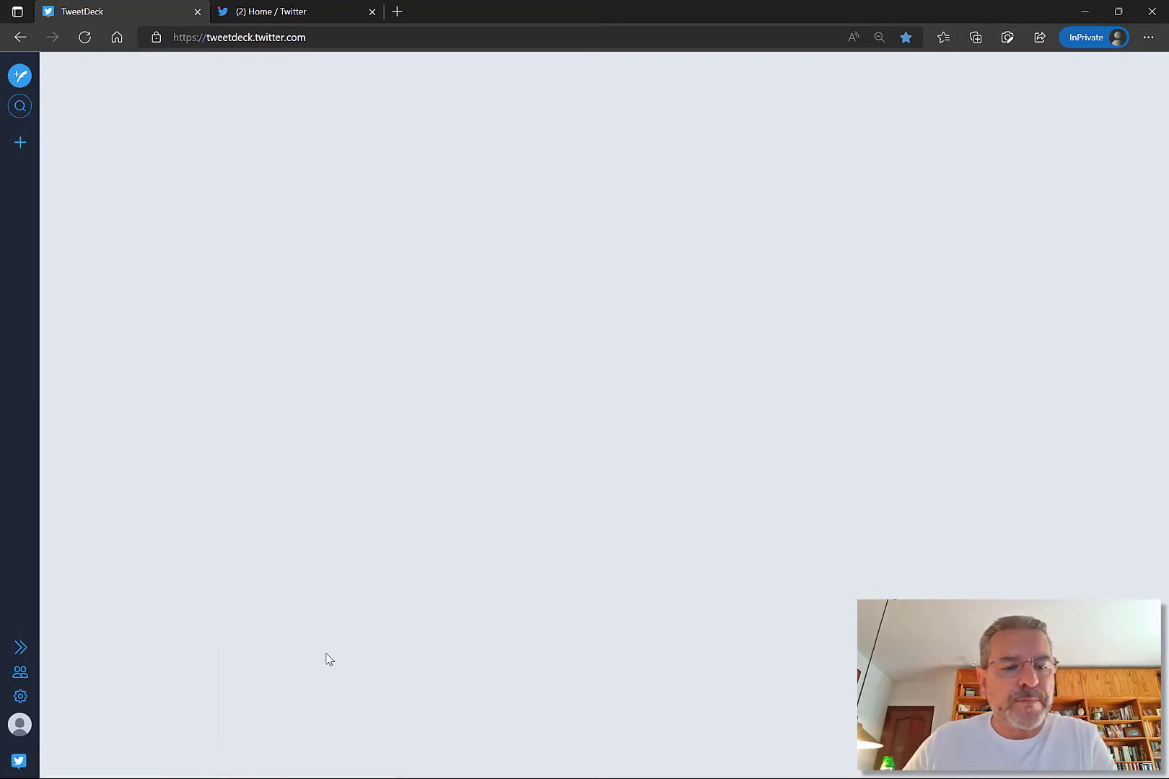
mouse_move(119, 384)
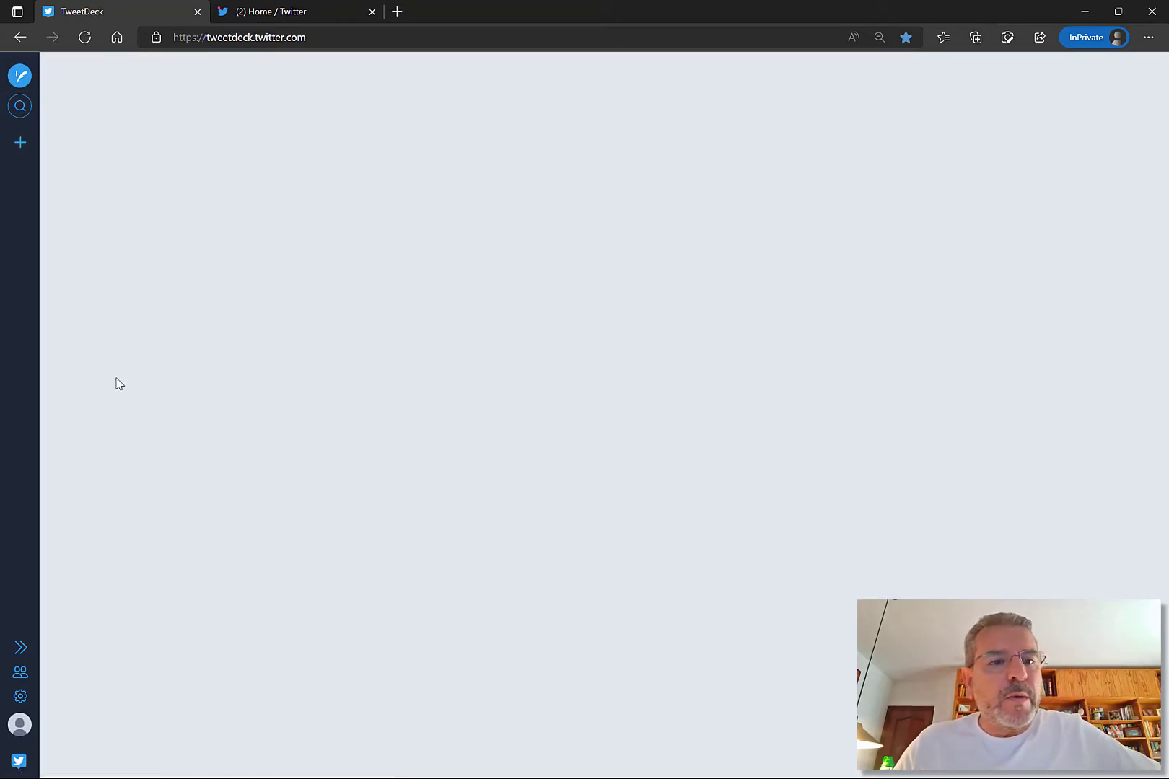
mouse_move(20, 142)
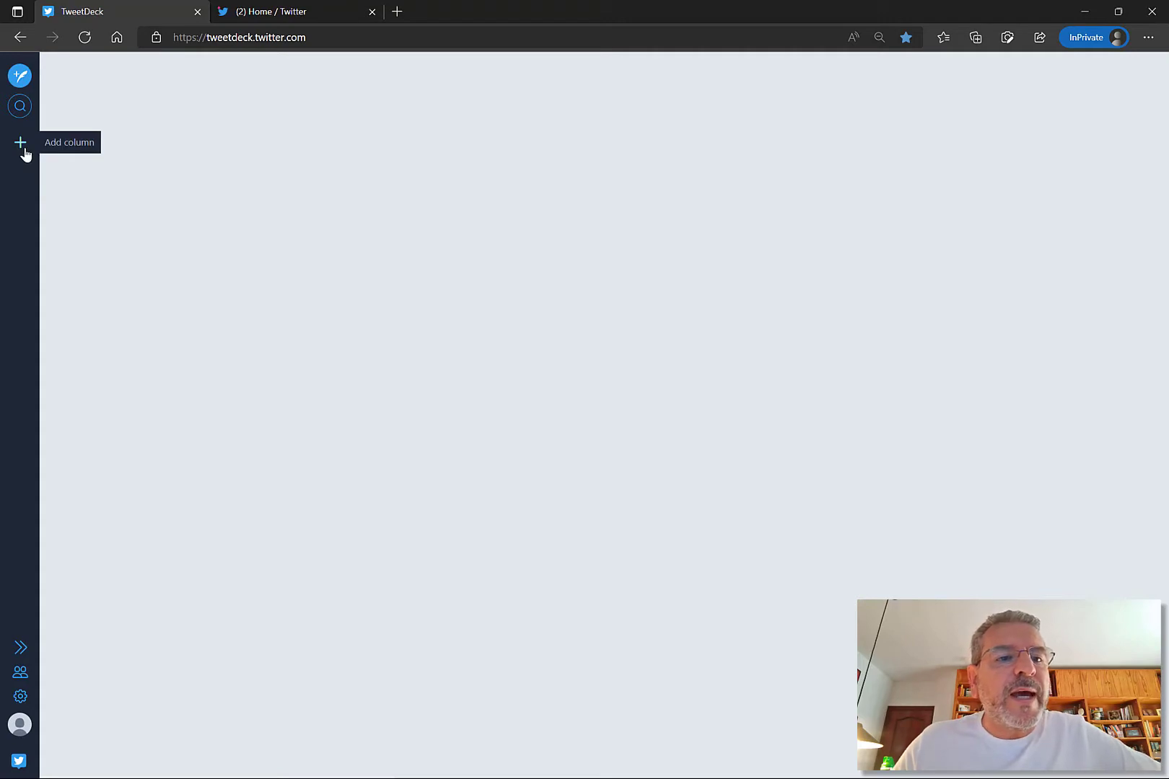
left_click(20, 142)
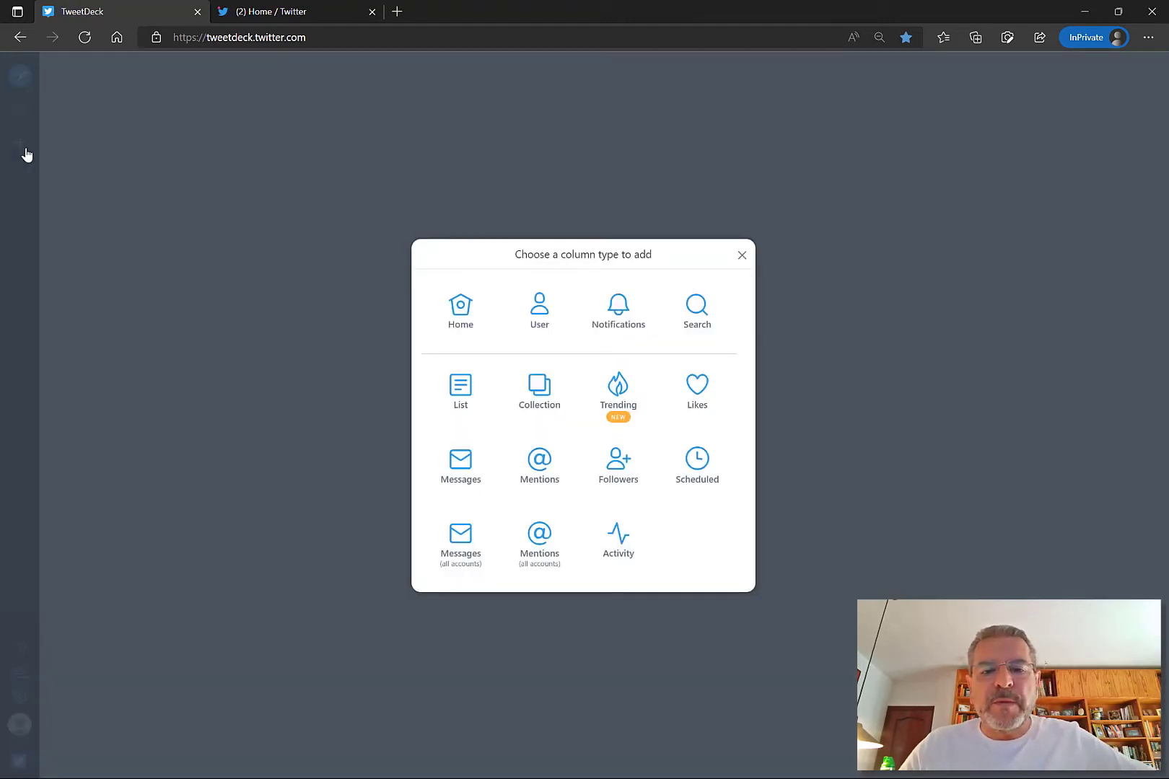
mouse_move(512, 193)
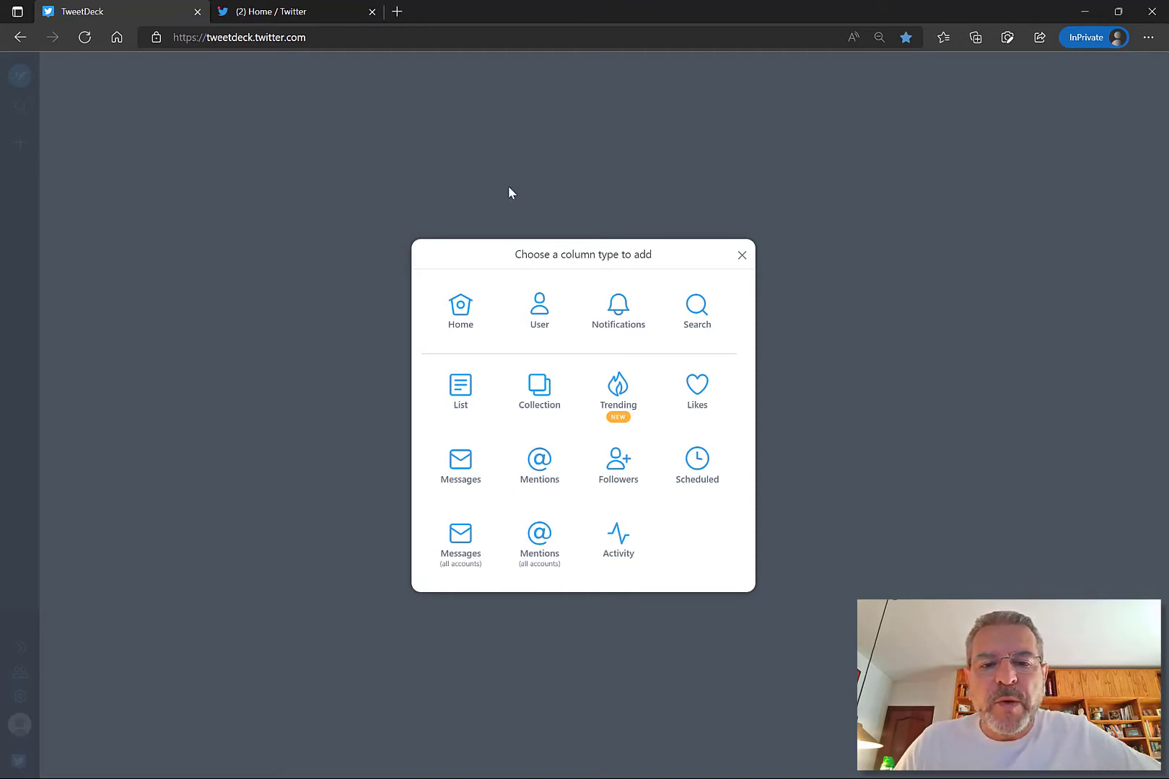
mouse_move(616, 310)
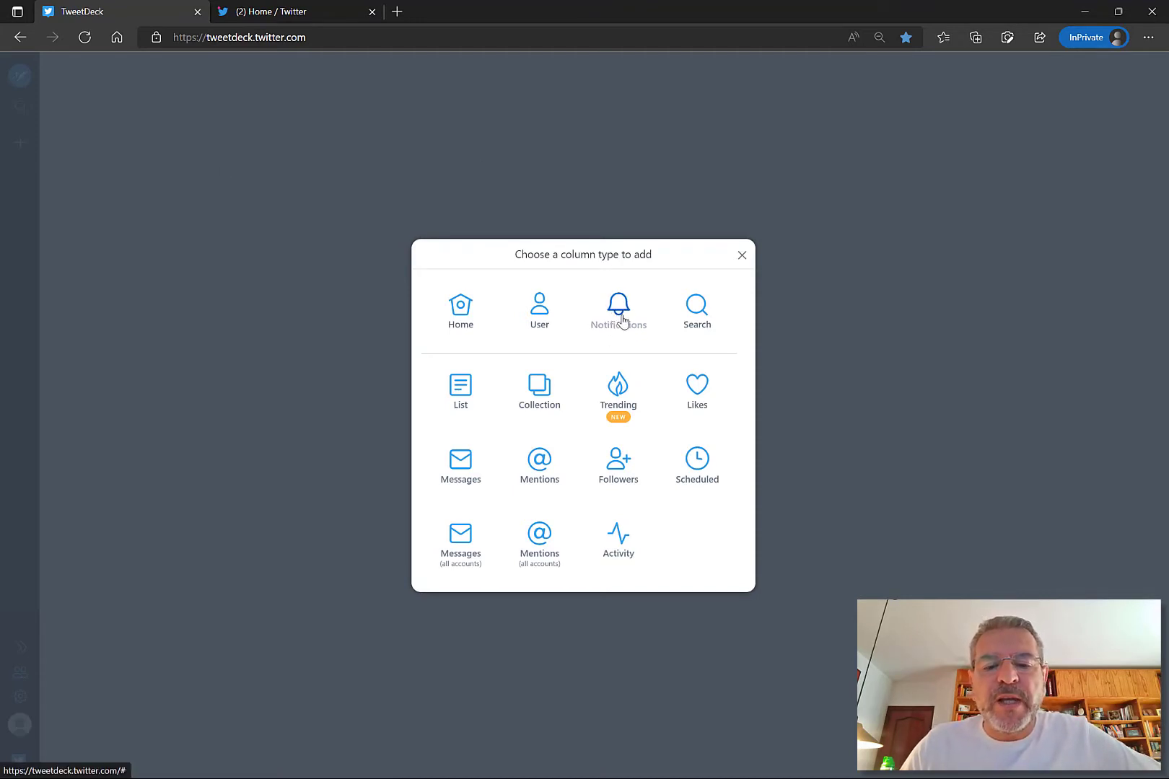
left_click(617, 305)
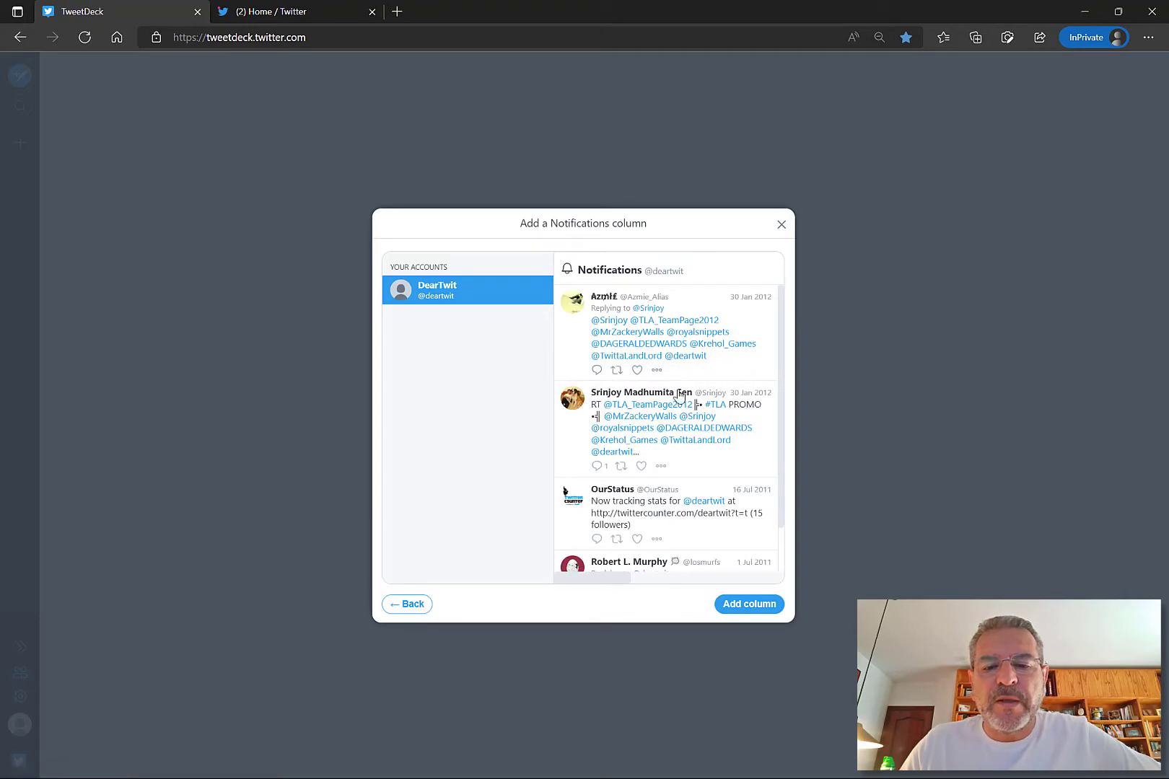
left_click(748, 604)
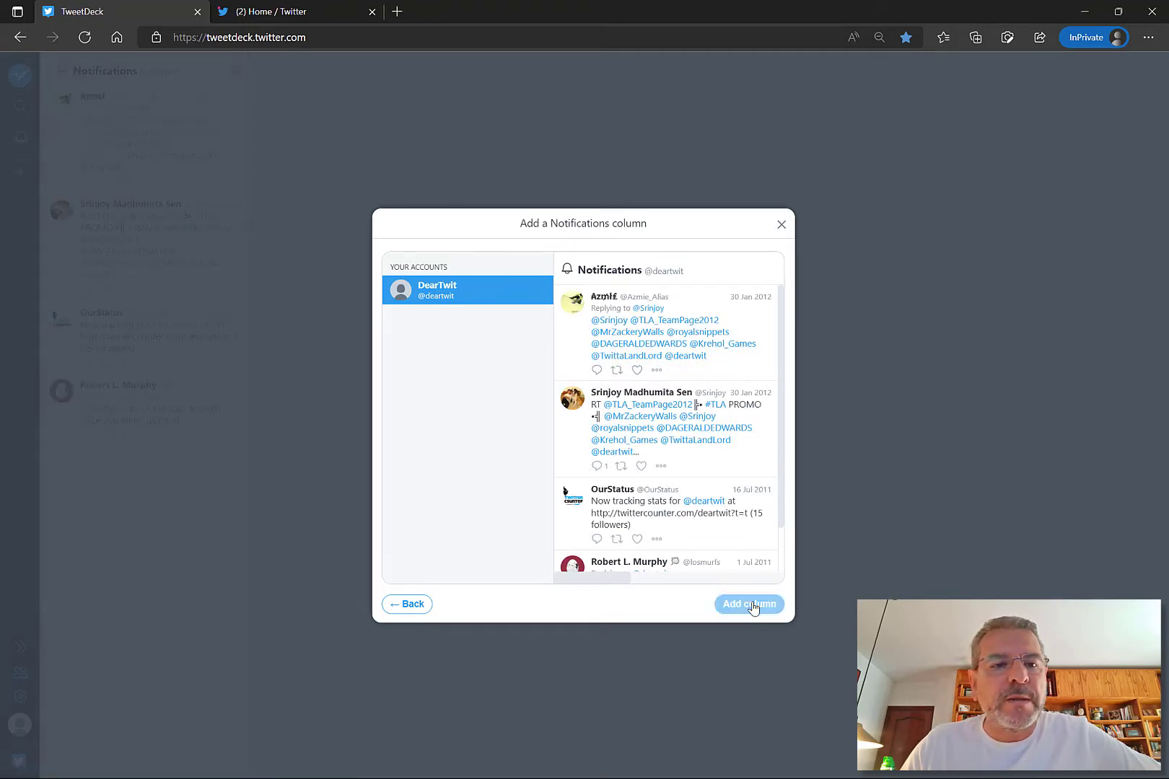
left_click(748, 604)
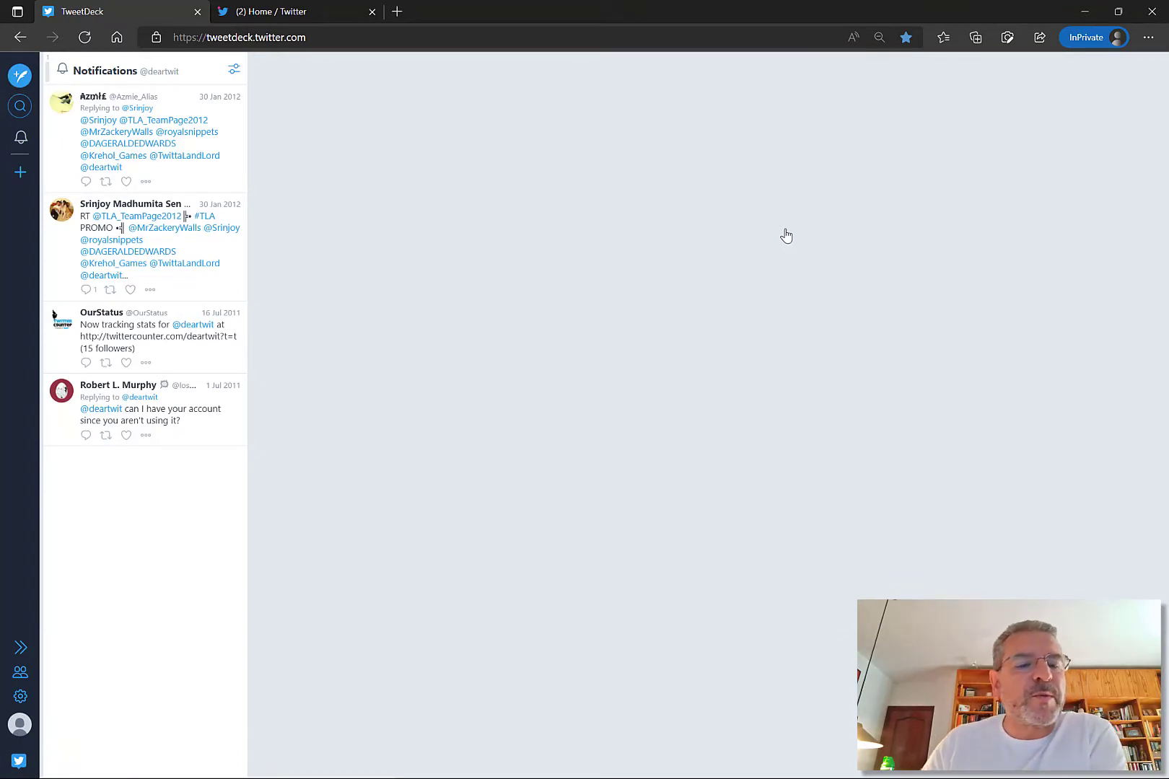
mouse_move(373, 518)
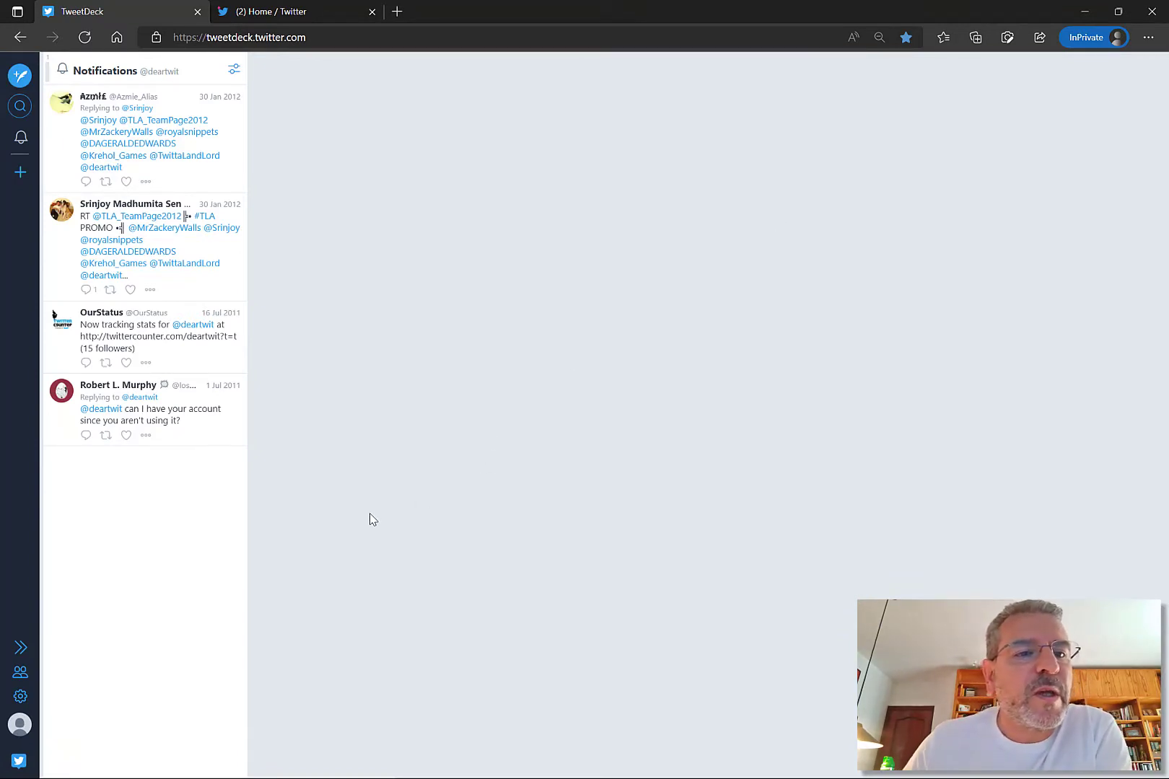
mouse_move(20, 173)
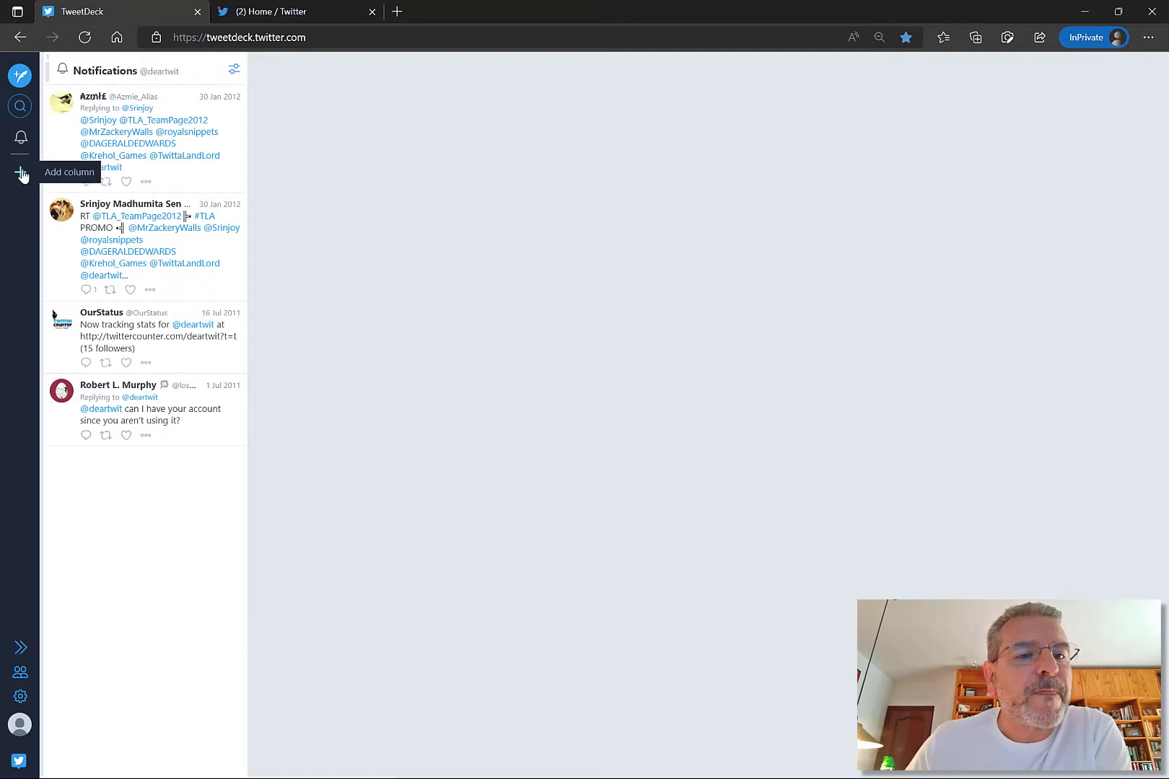
left_click(21, 175)
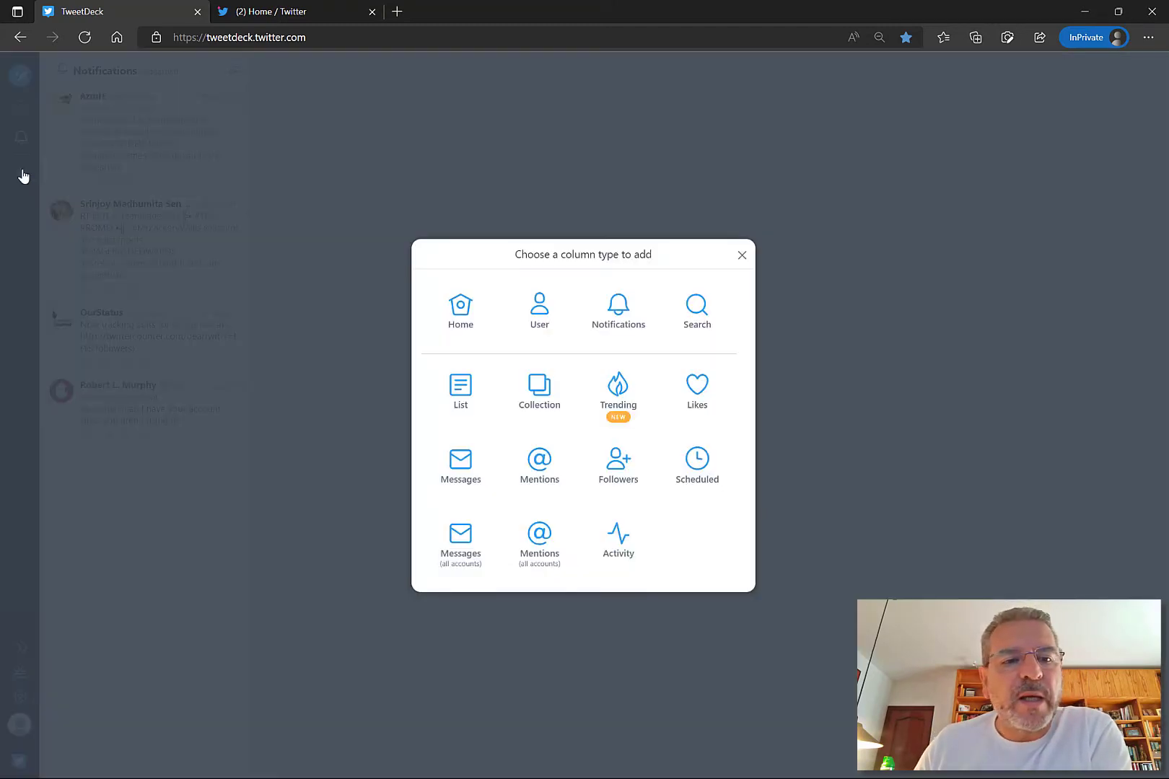
mouse_move(538, 309)
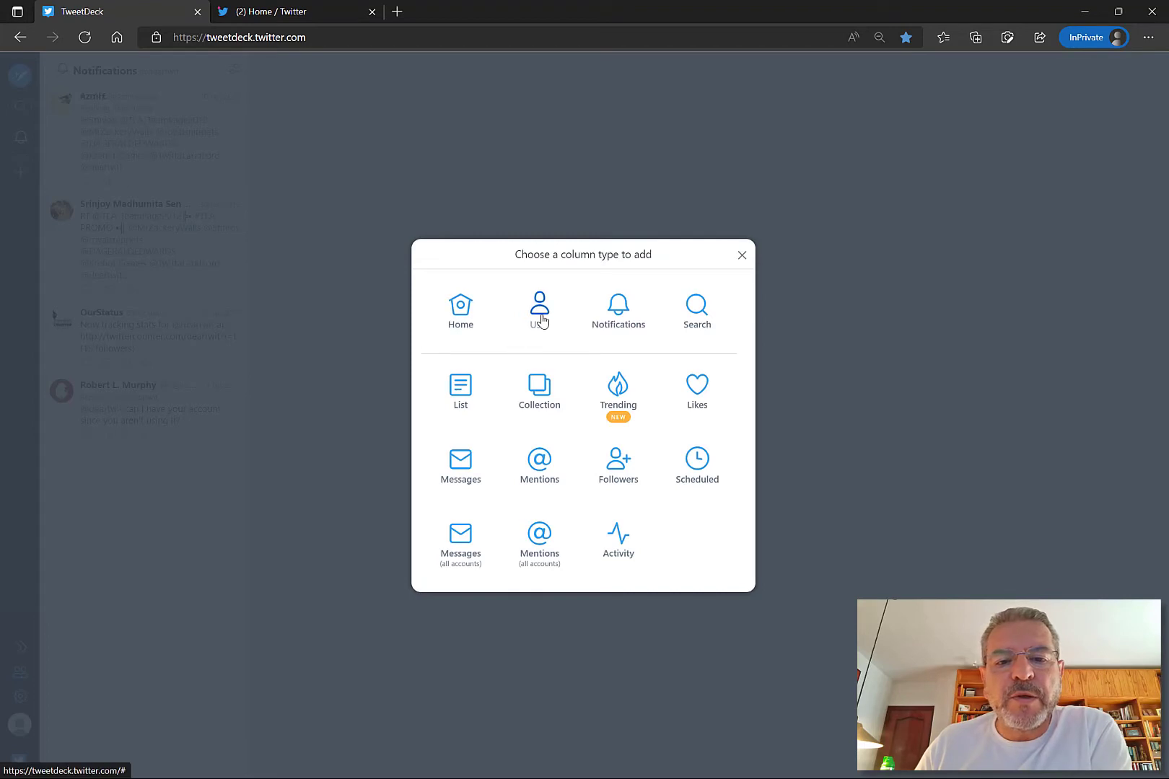
left_click(538, 305)
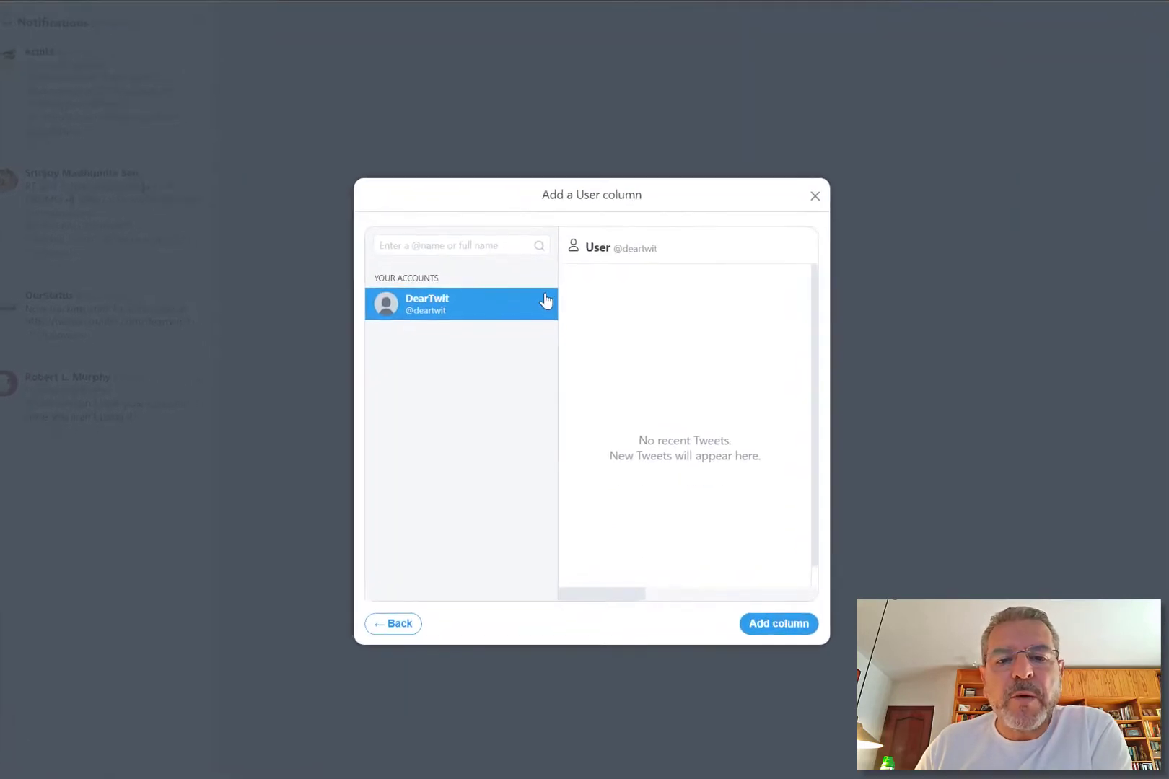
left_click(435, 151)
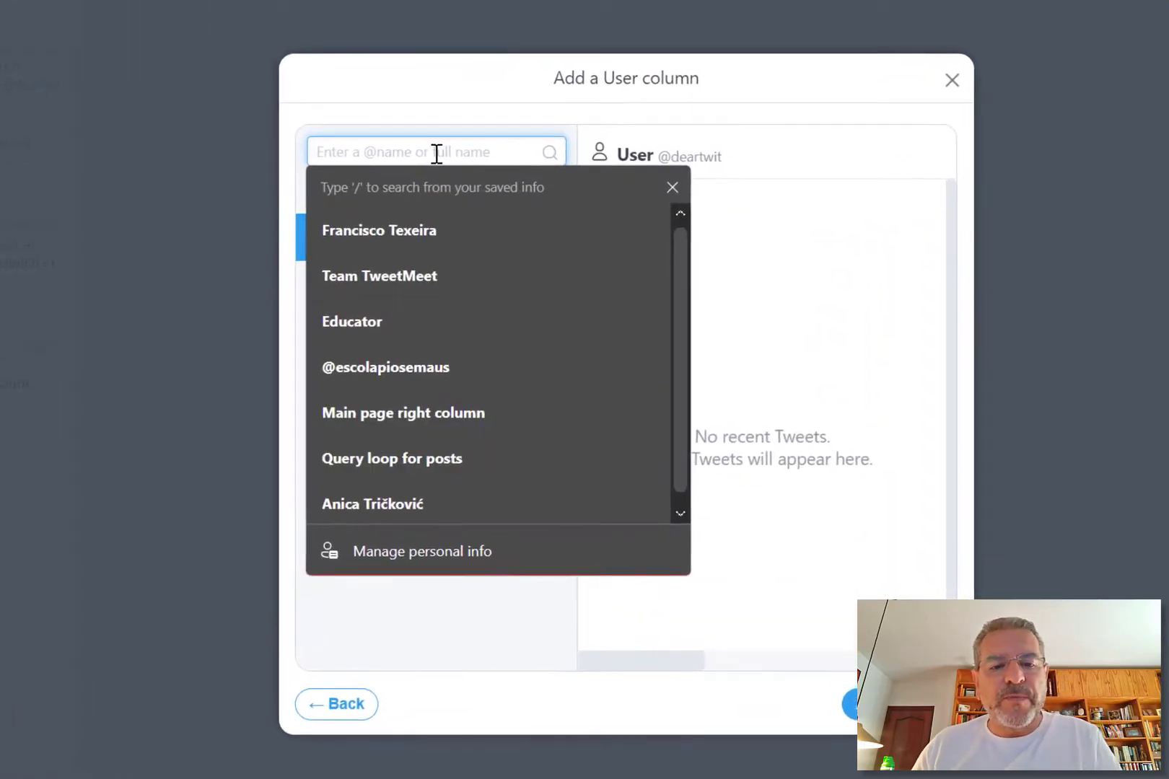
type("@T")
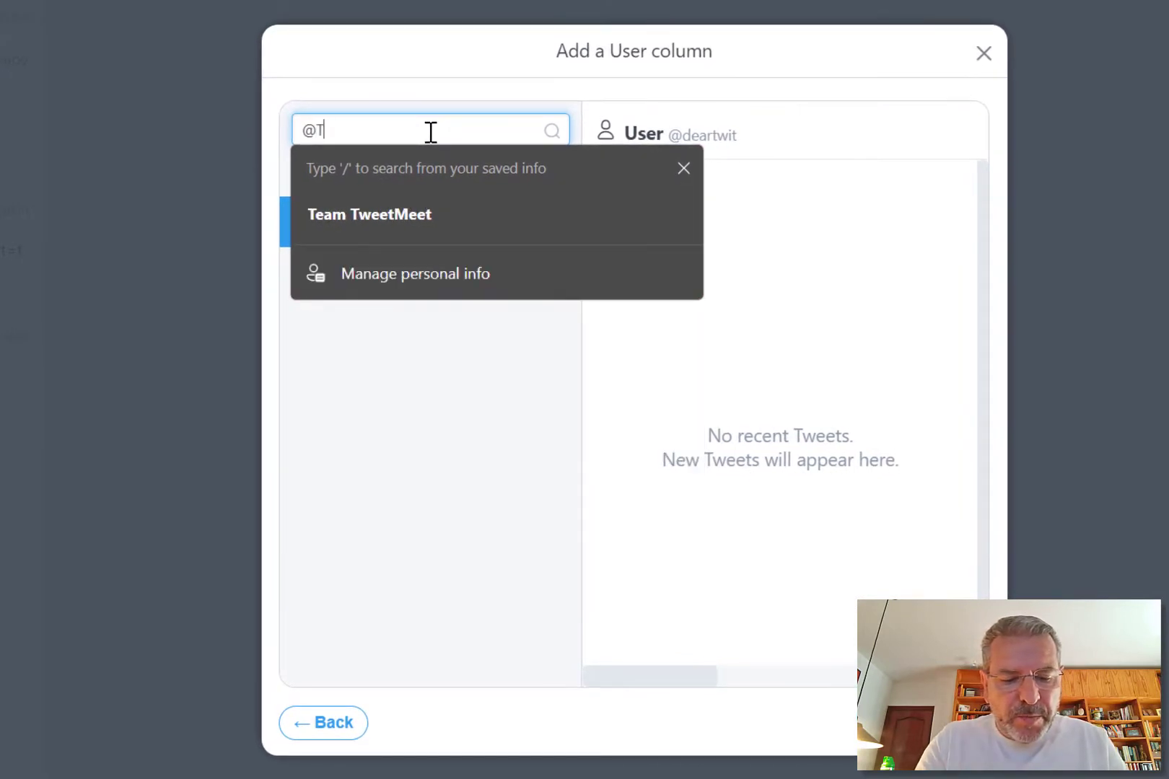
type("weetM")
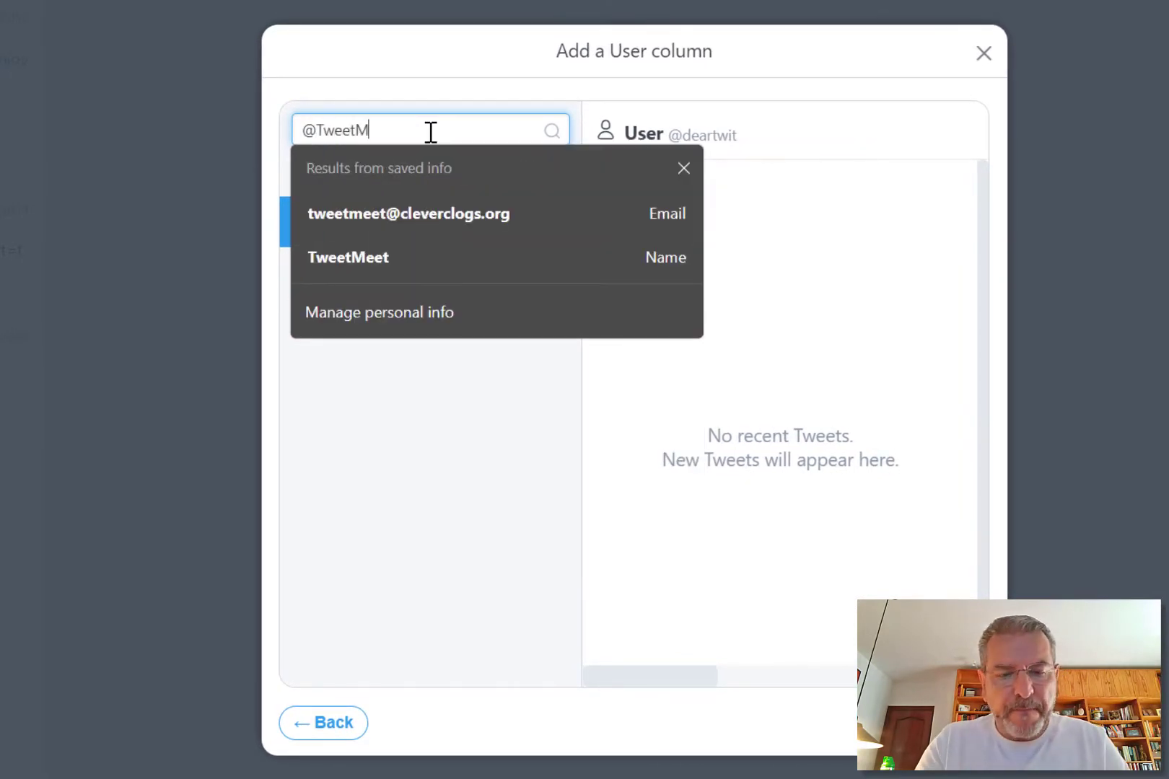
type("eet")
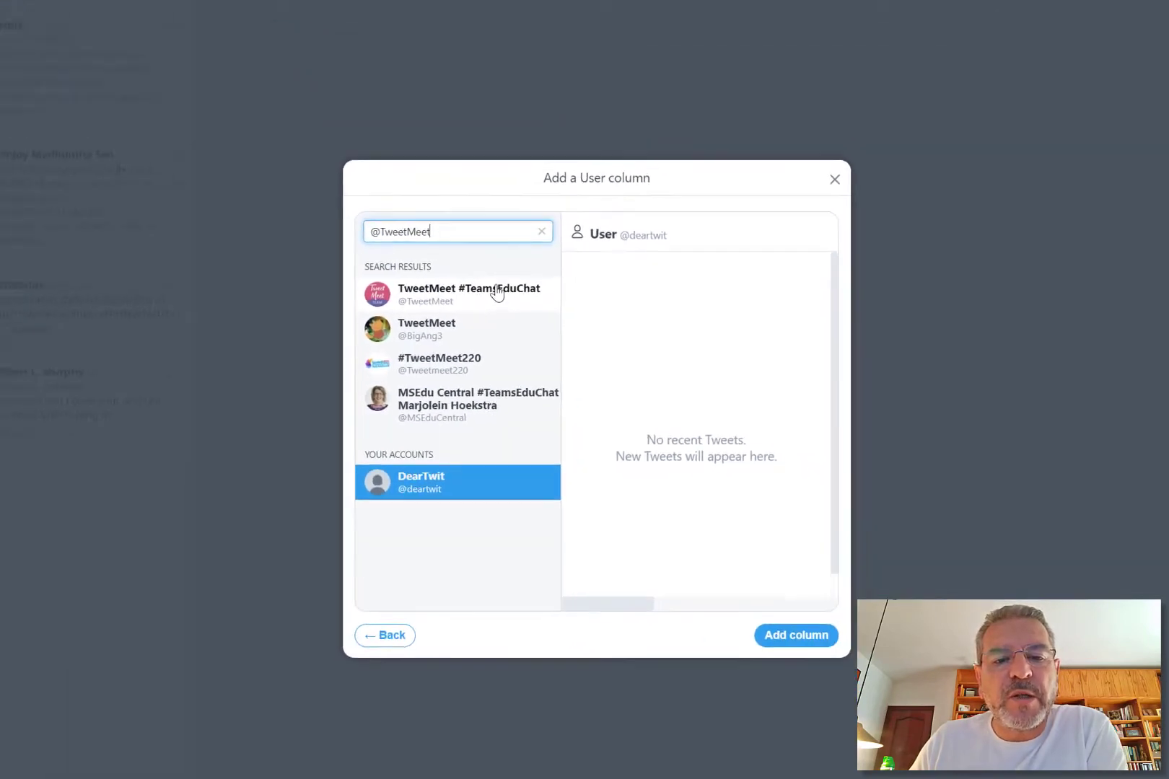
left_click(469, 294)
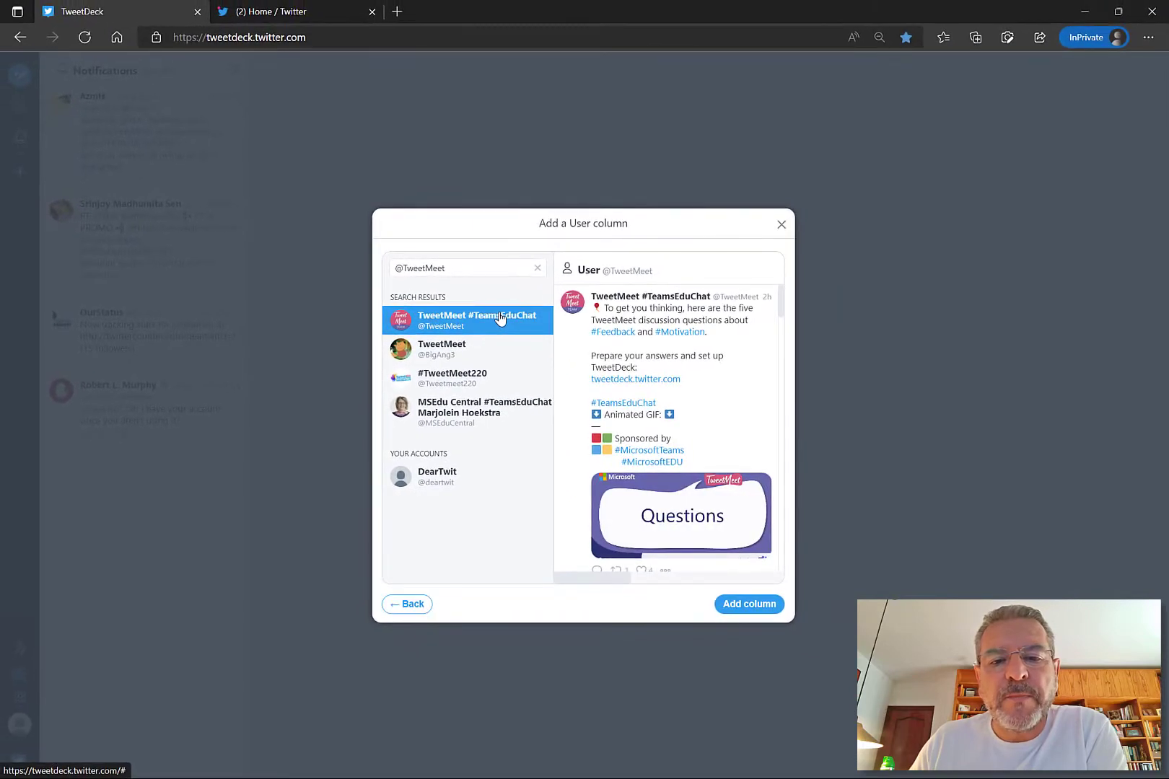
left_click(748, 604)
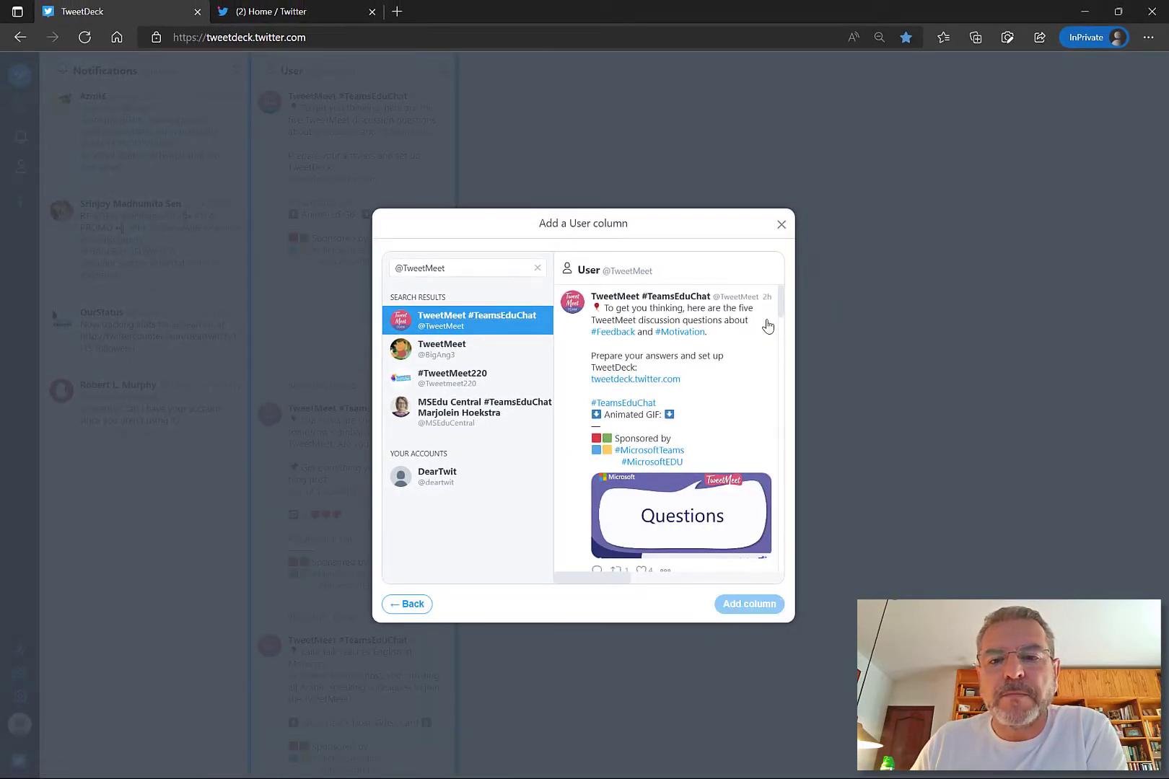
left_click(747, 604)
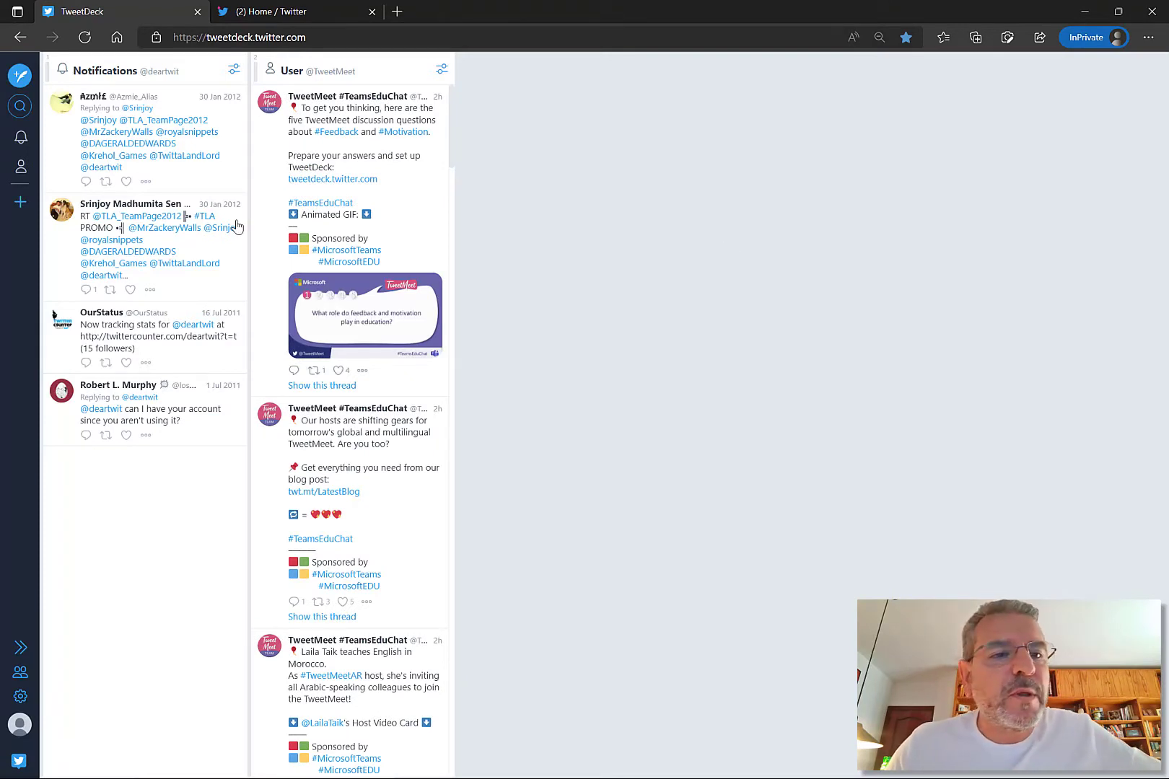
mouse_move(20, 201)
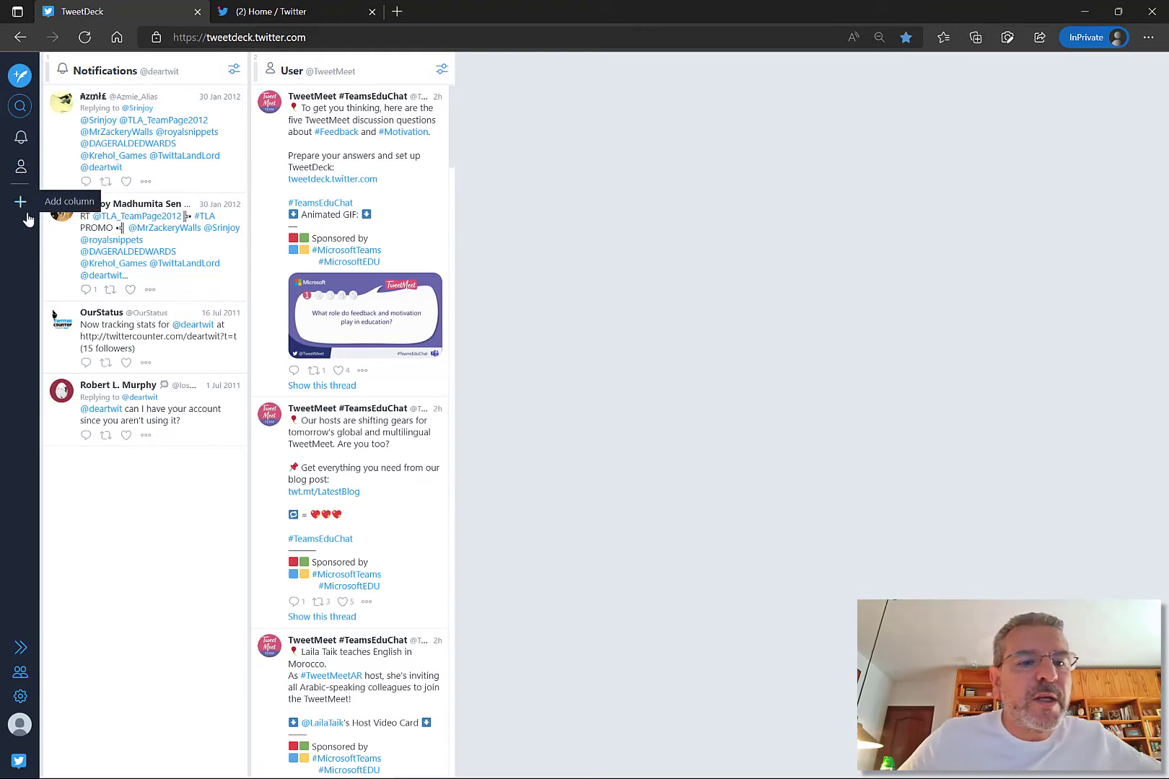
Open the Add a List column dialog, which has no lists yet
left_click(20, 202)
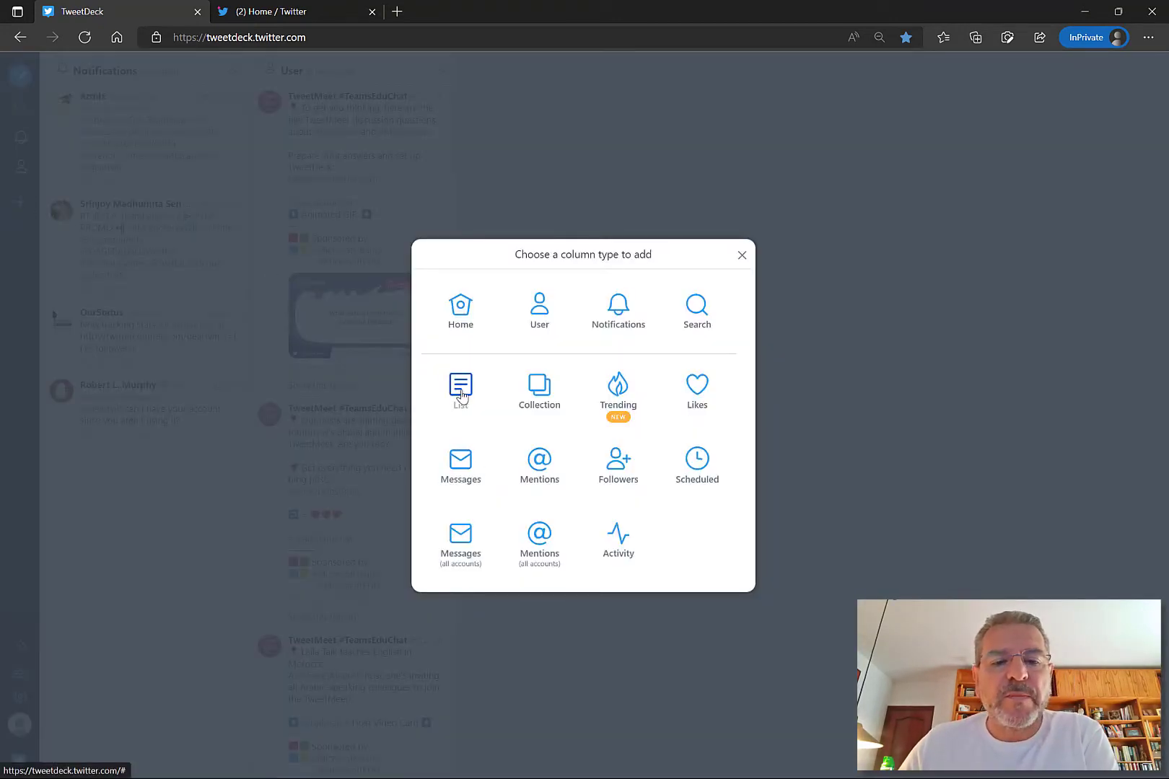
left_click(459, 390)
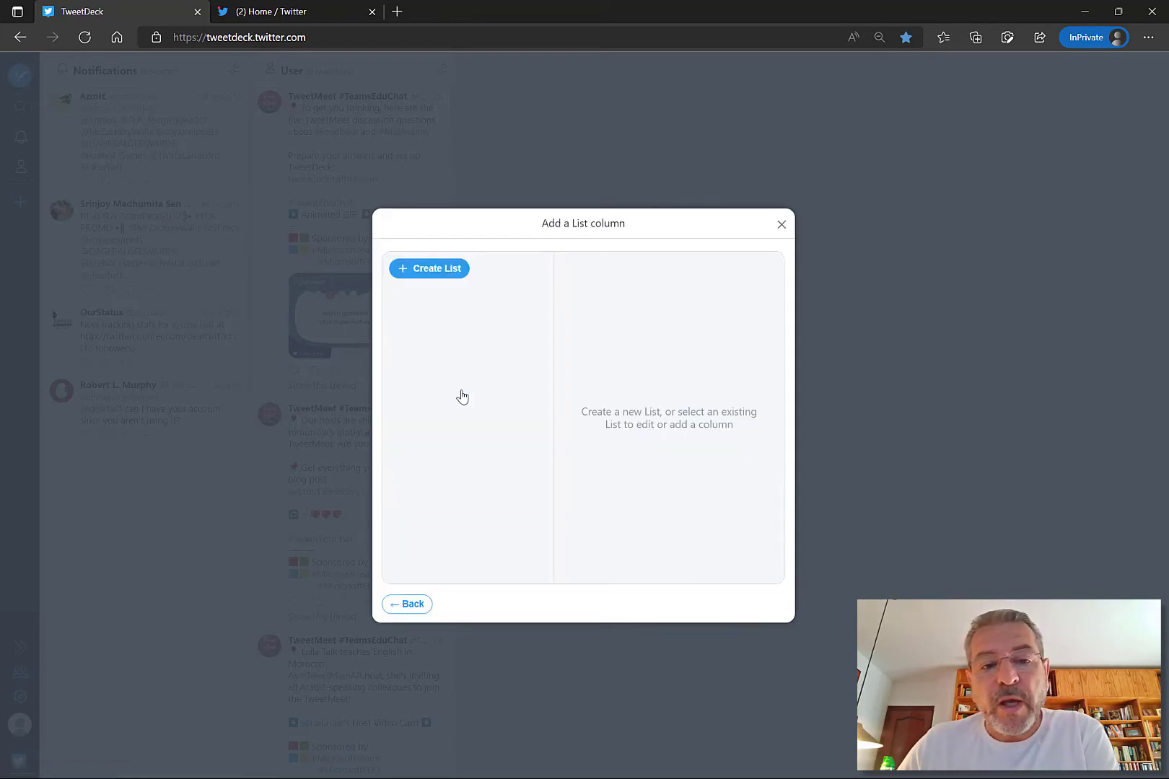
mouse_move(694, 479)
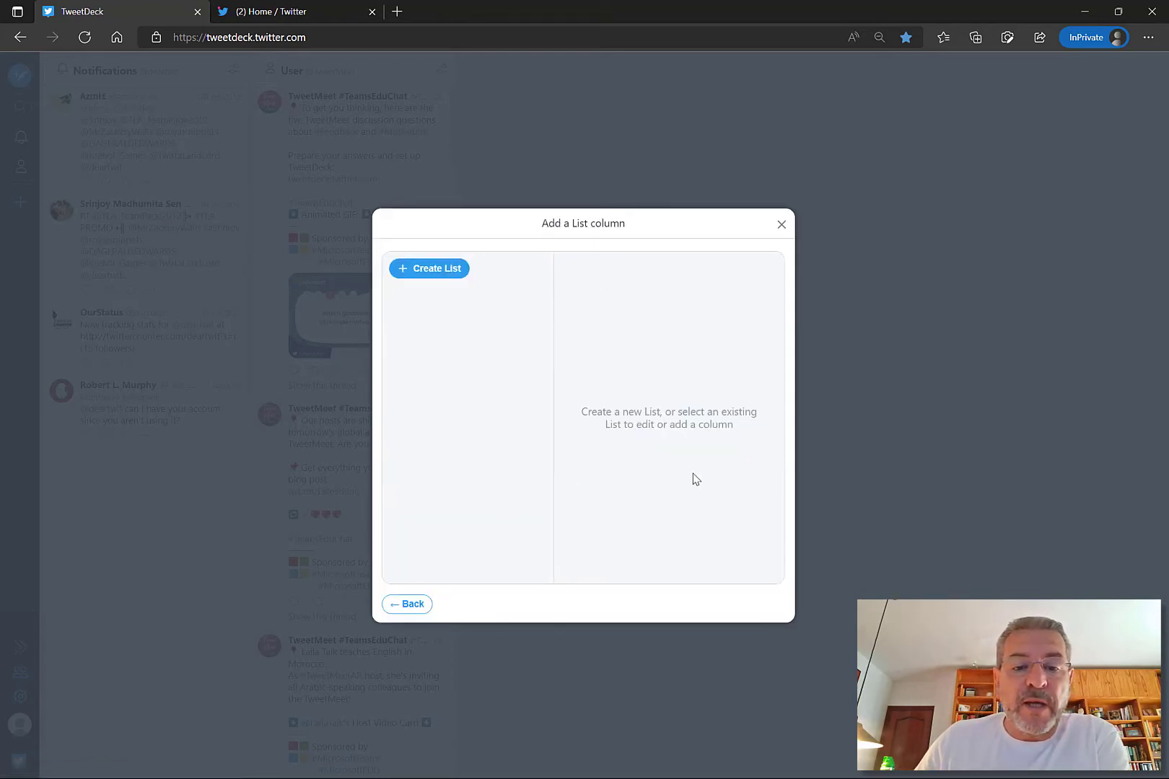
mouse_move(520, 403)
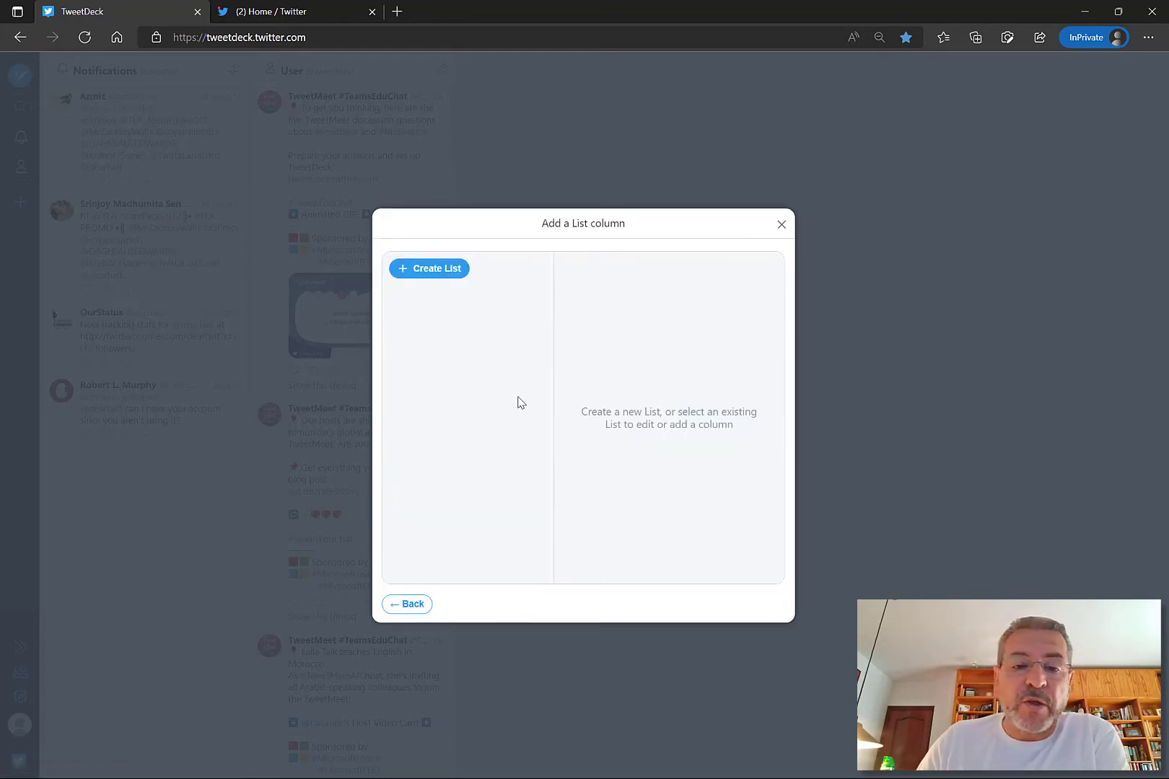
mouse_move(441, 388)
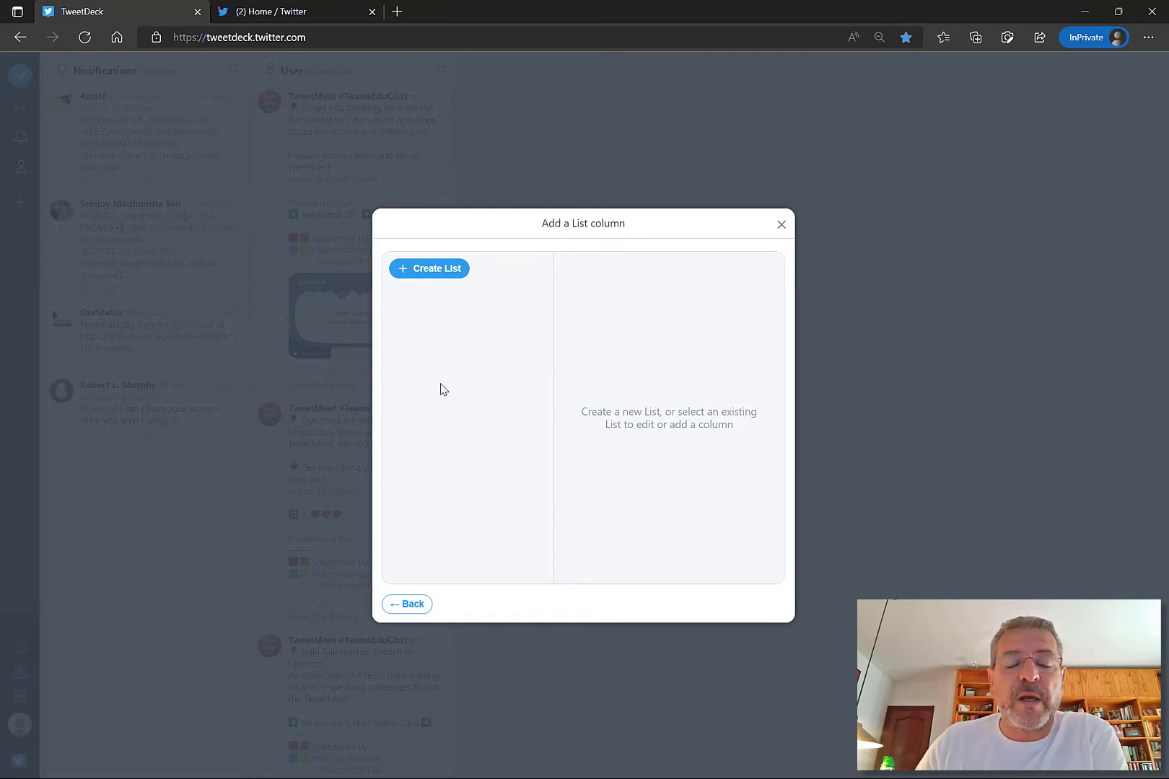
mouse_move(534, 380)
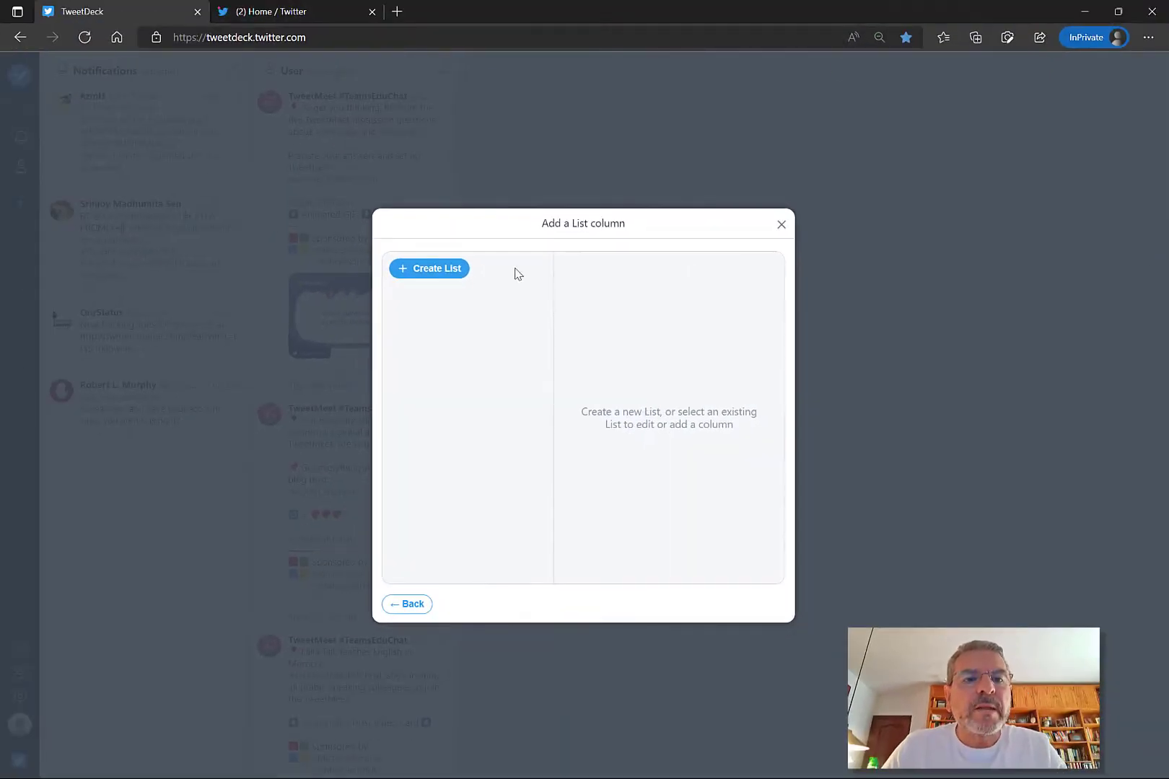
left_click(276, 11)
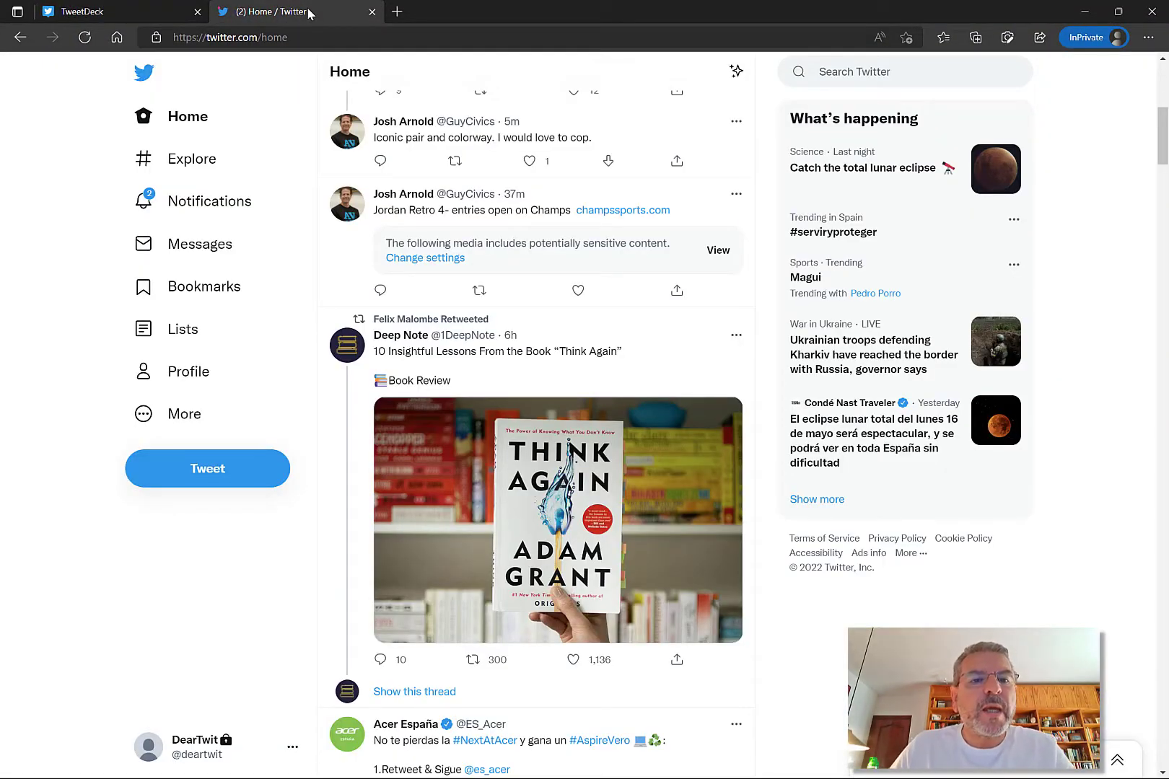
left_click(879, 71)
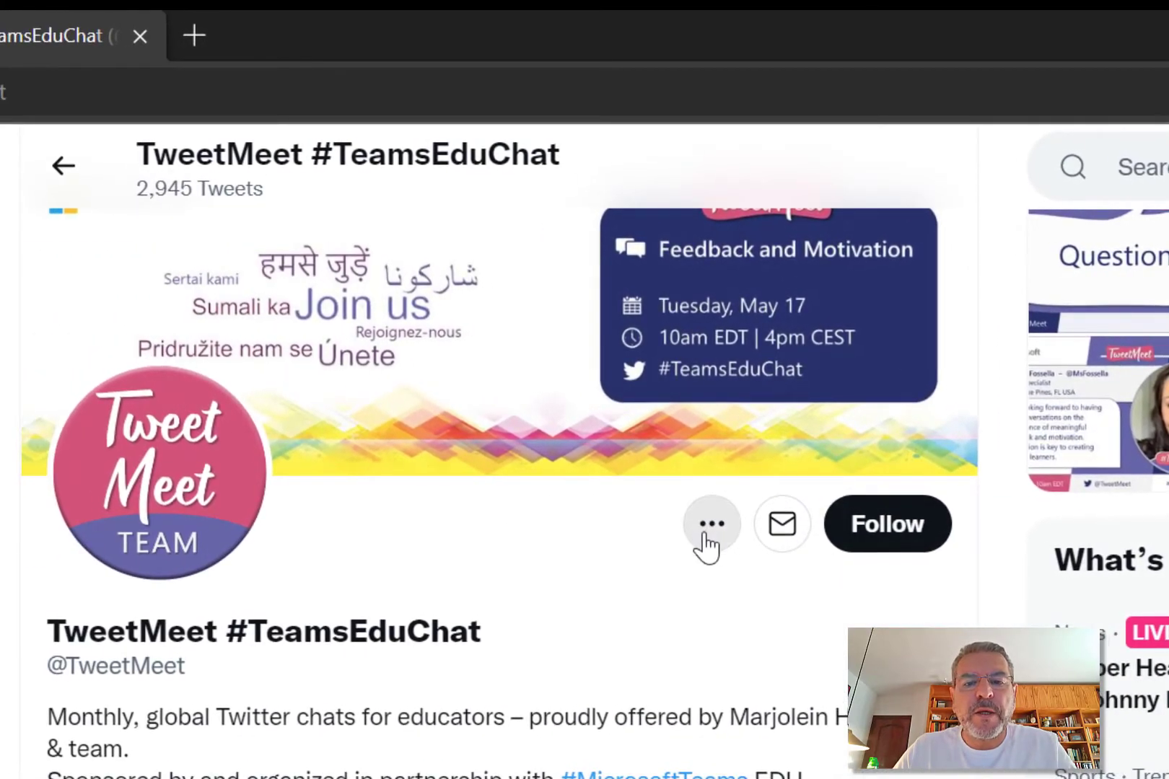
left_click(711, 524)
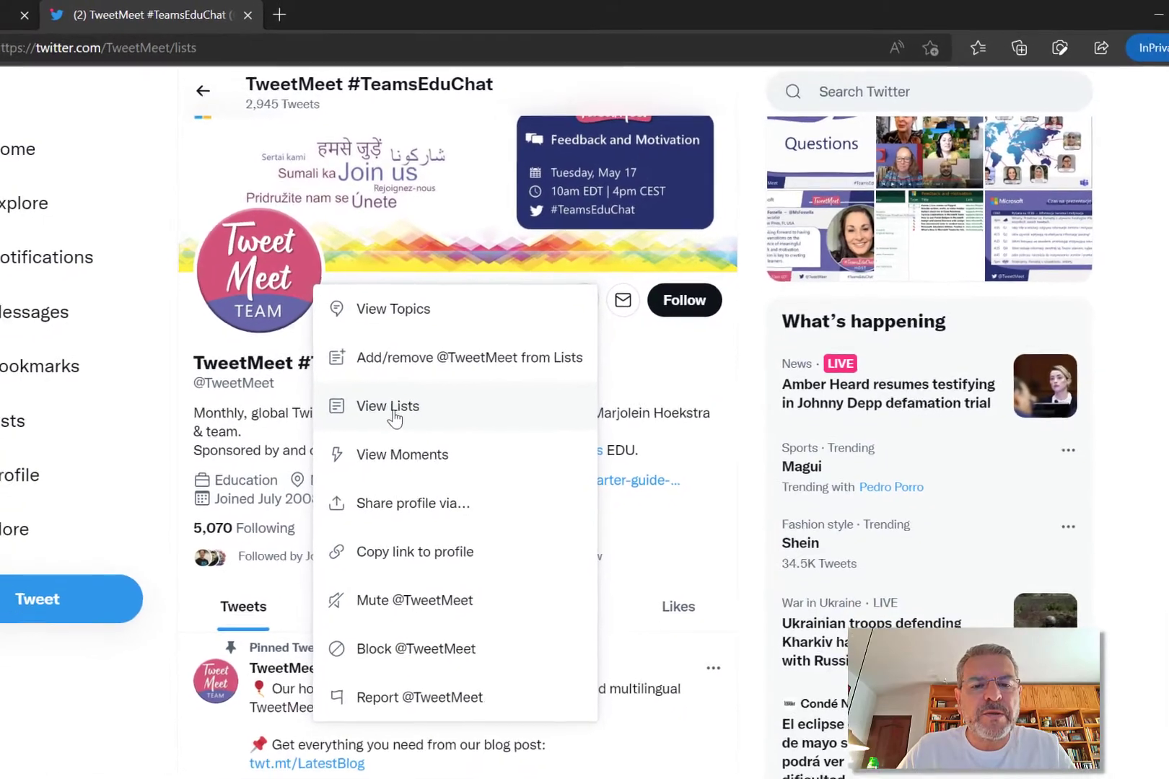
left_click(386, 406)
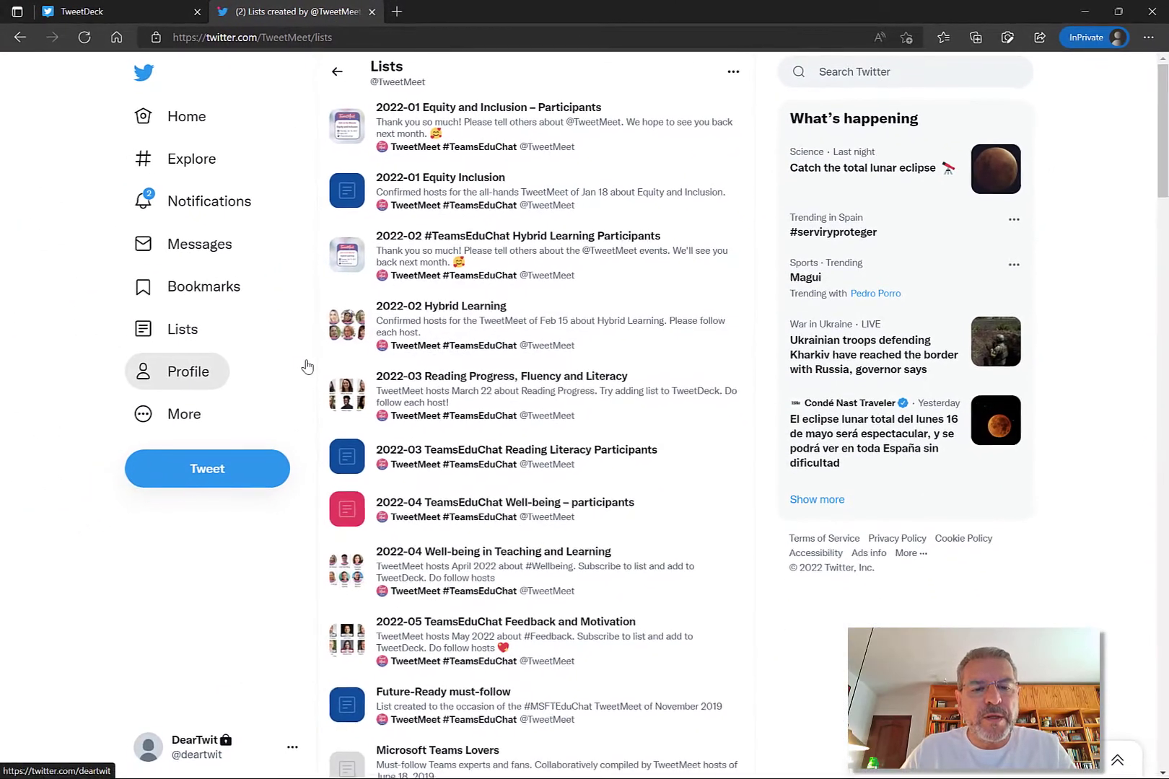
mouse_move(466, 652)
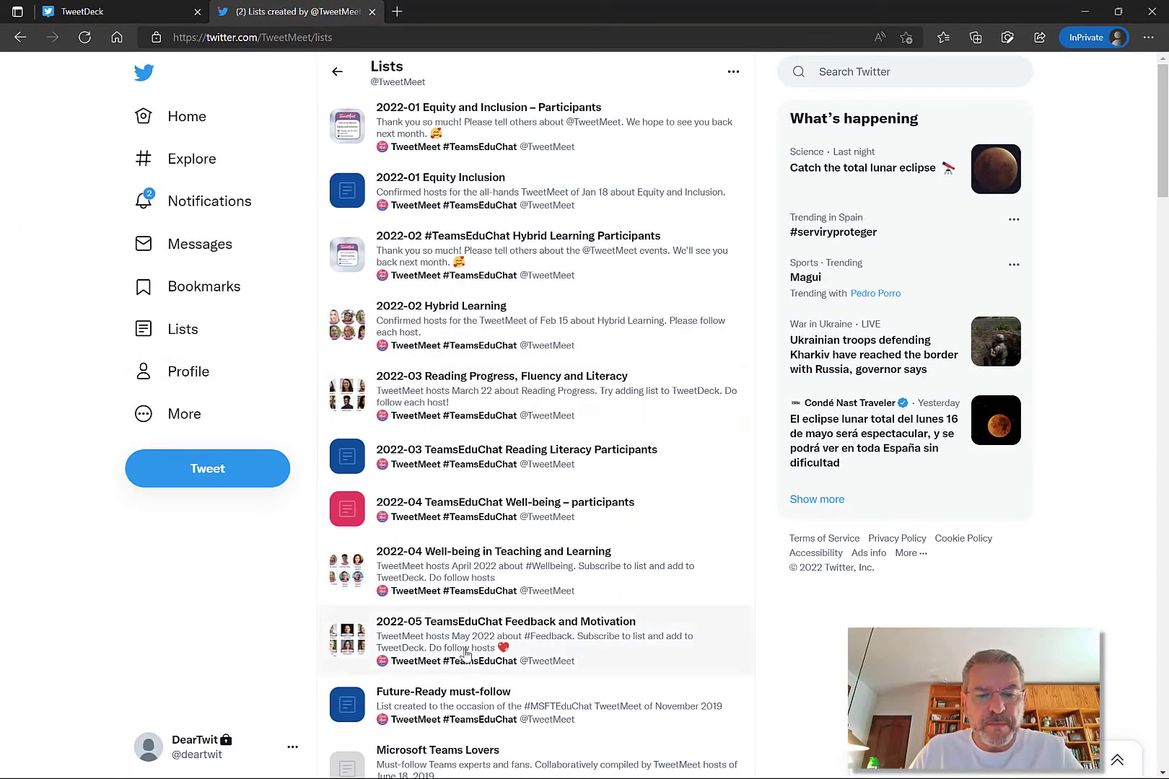
left_click(505, 621)
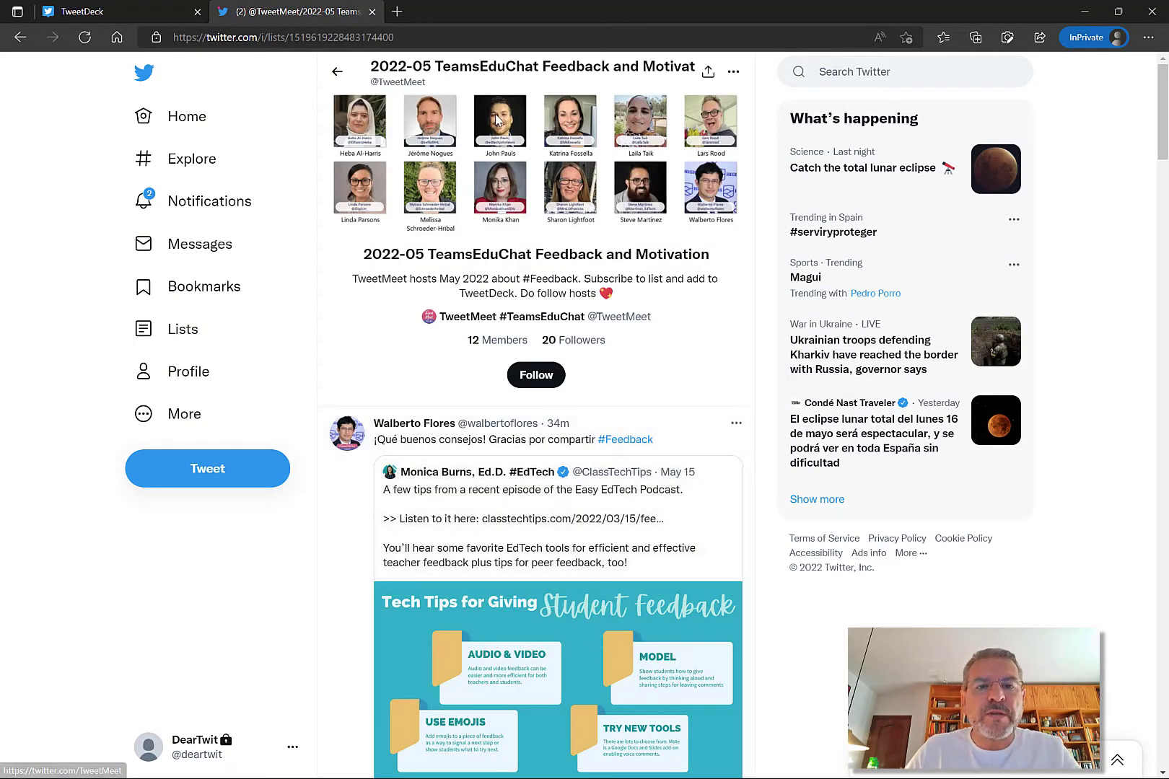
mouse_move(535, 374)
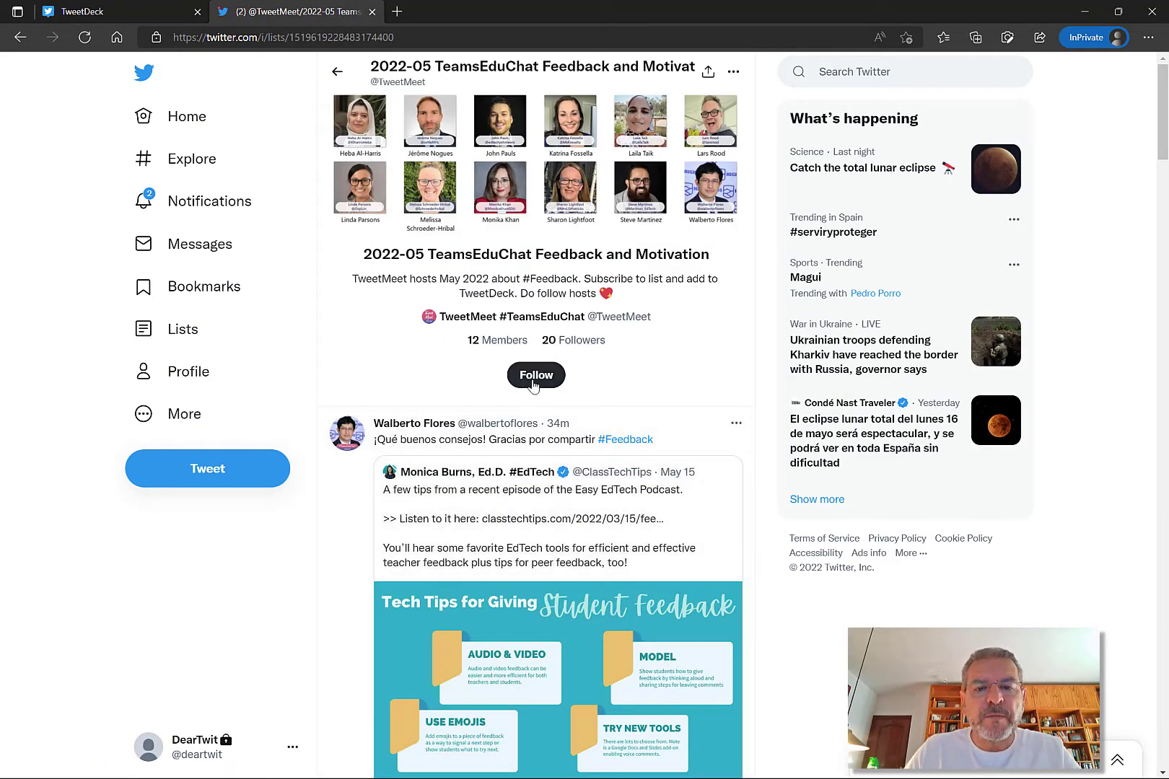
left_click(535, 375)
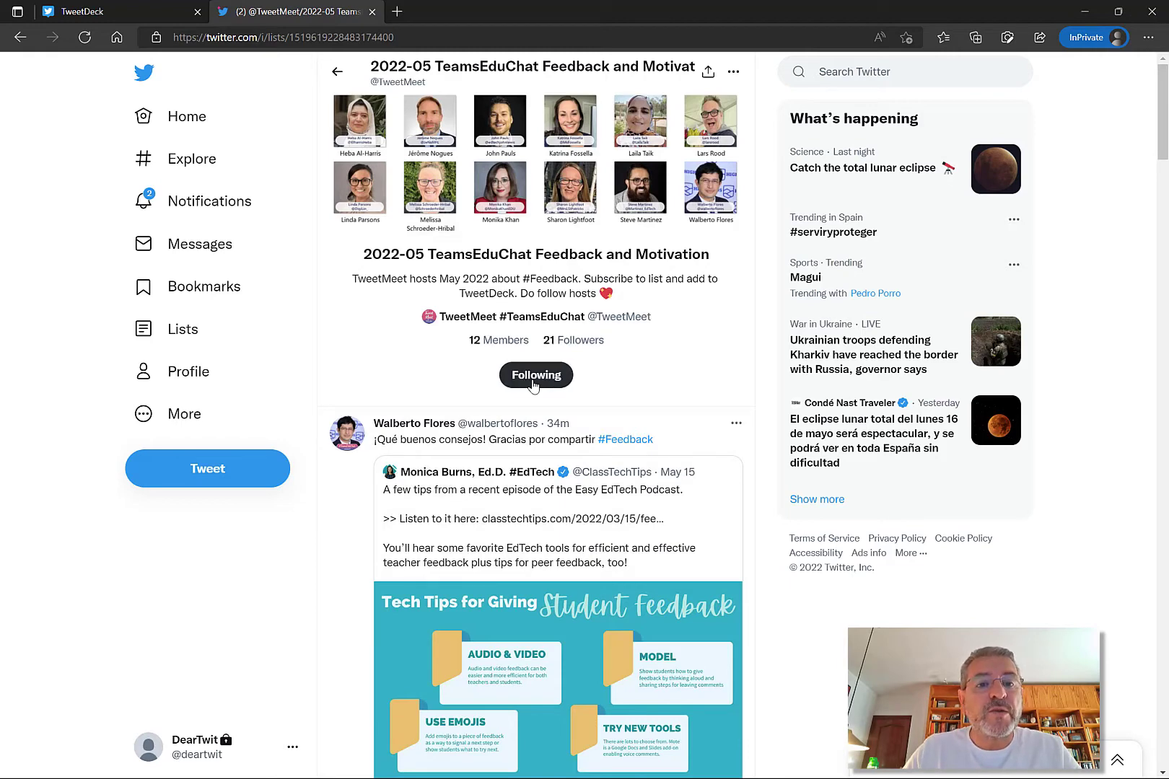
left_click(187, 115)
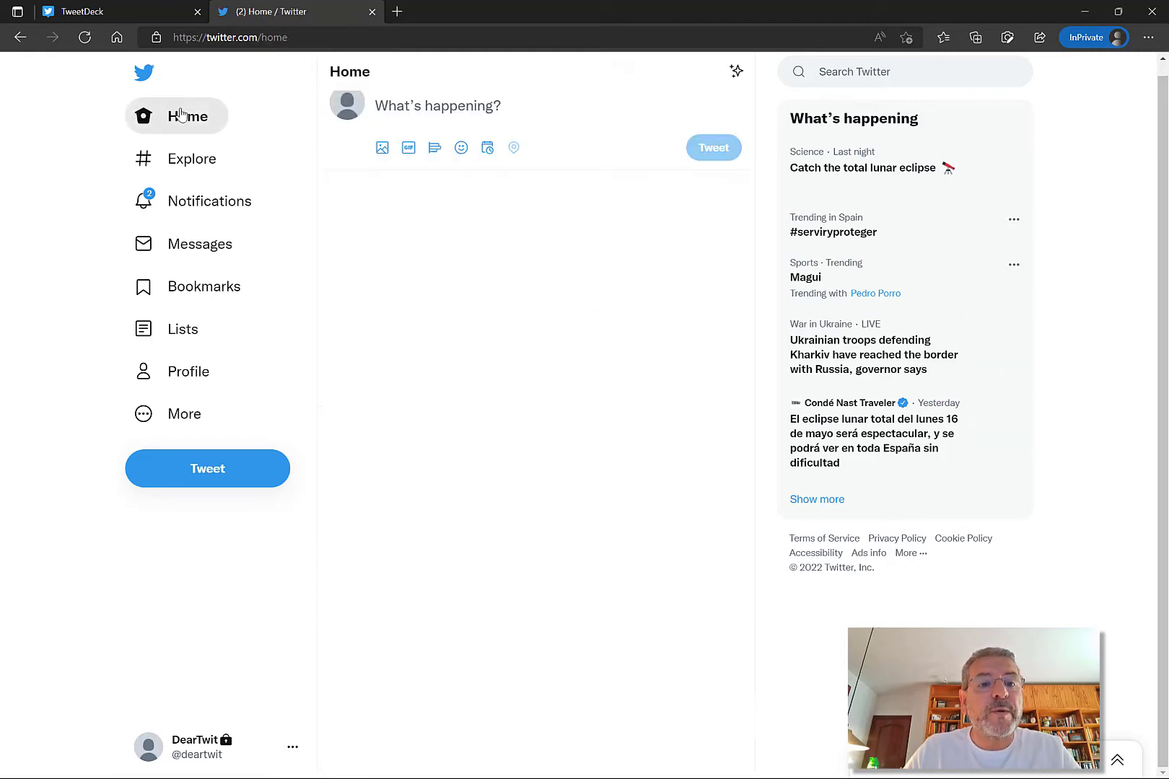
Reload TweetDeck and add the 2022-05 TeamsEduChat Feedback list as a column
left_click(112, 12)
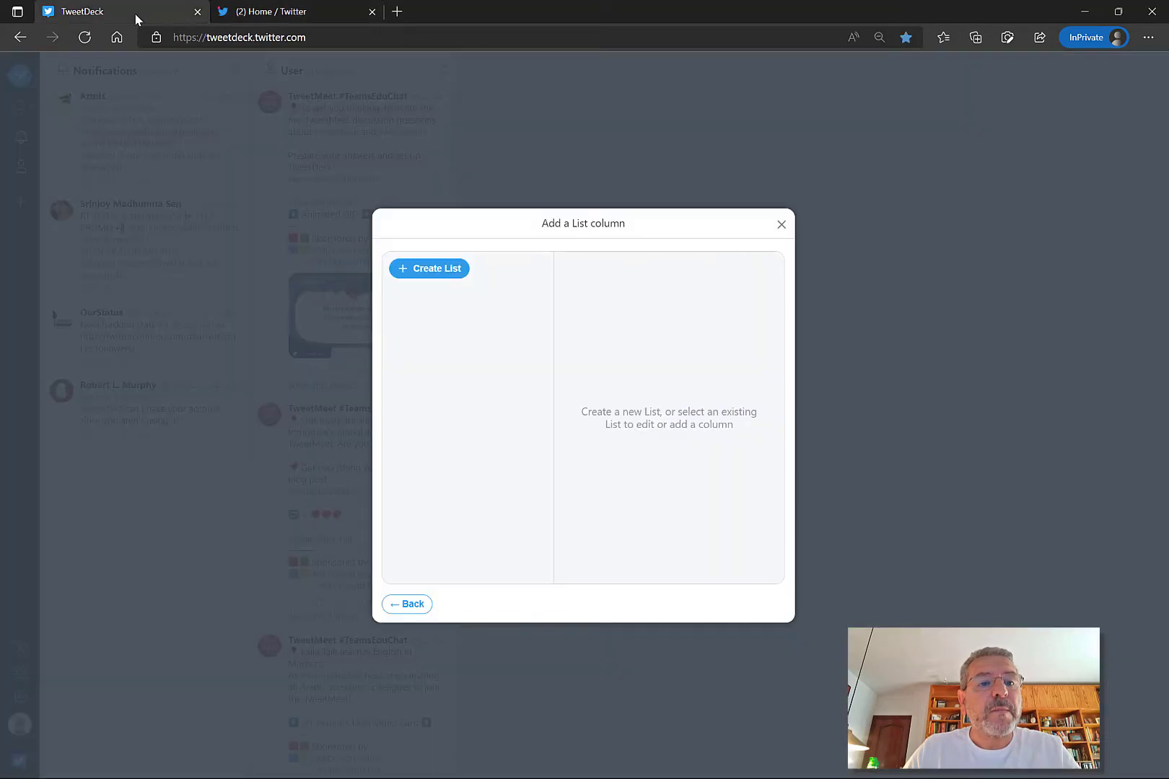
mouse_move(463, 294)
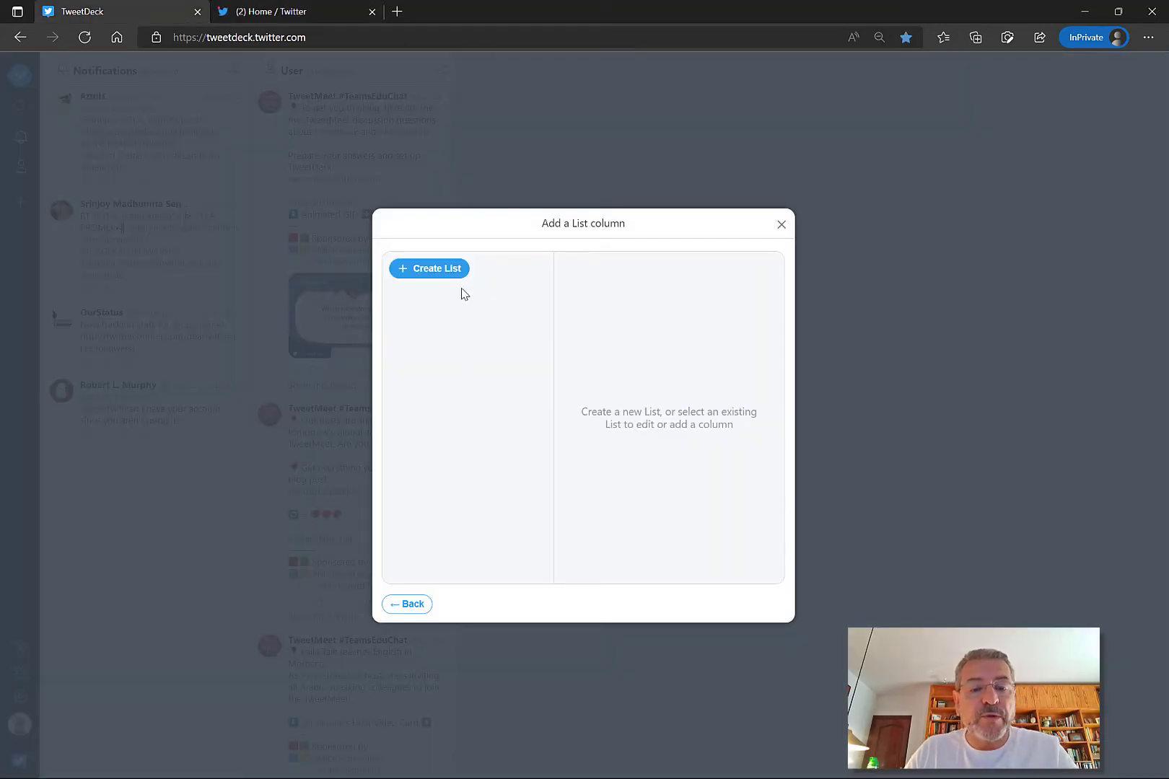
mouse_move(460, 455)
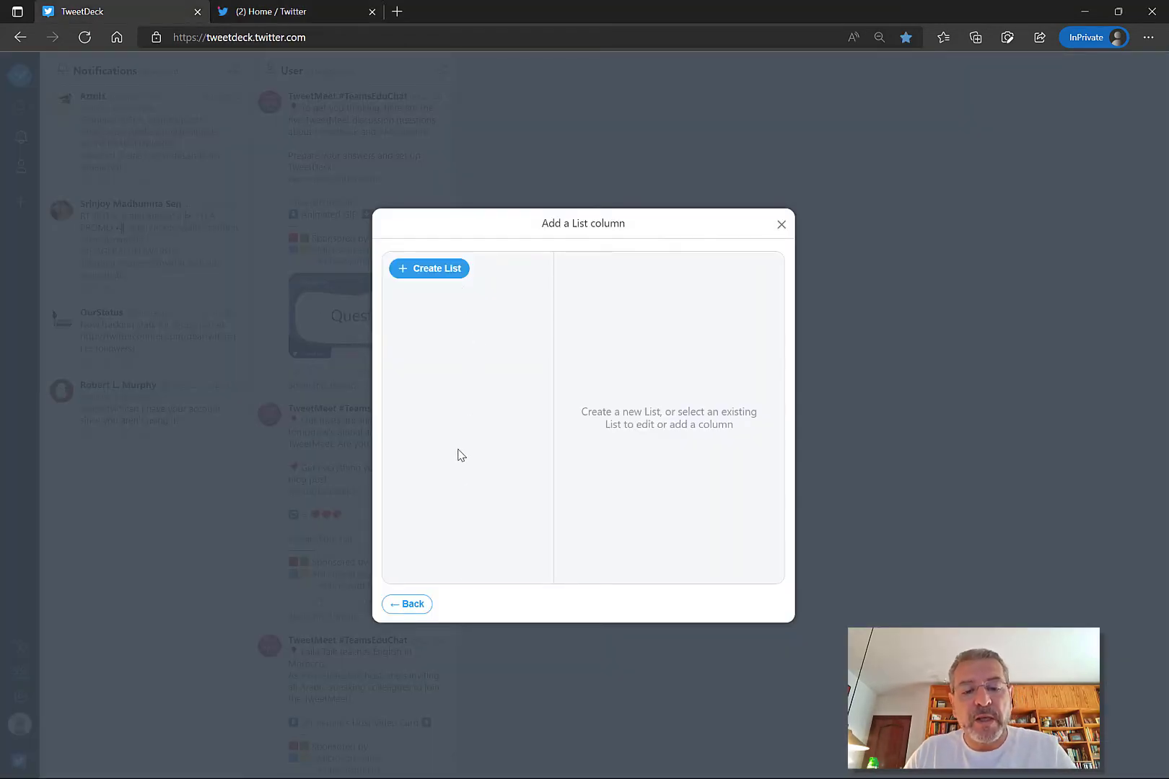
left_click(781, 224)
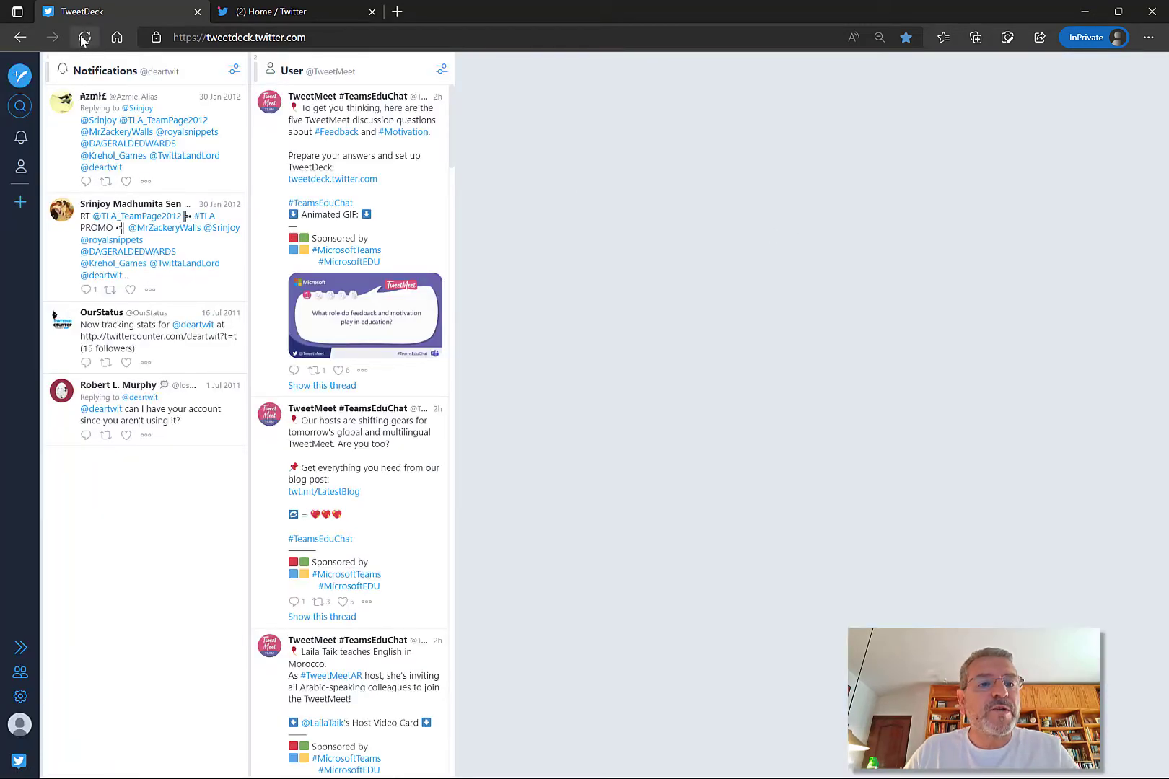
mouse_move(20, 170)
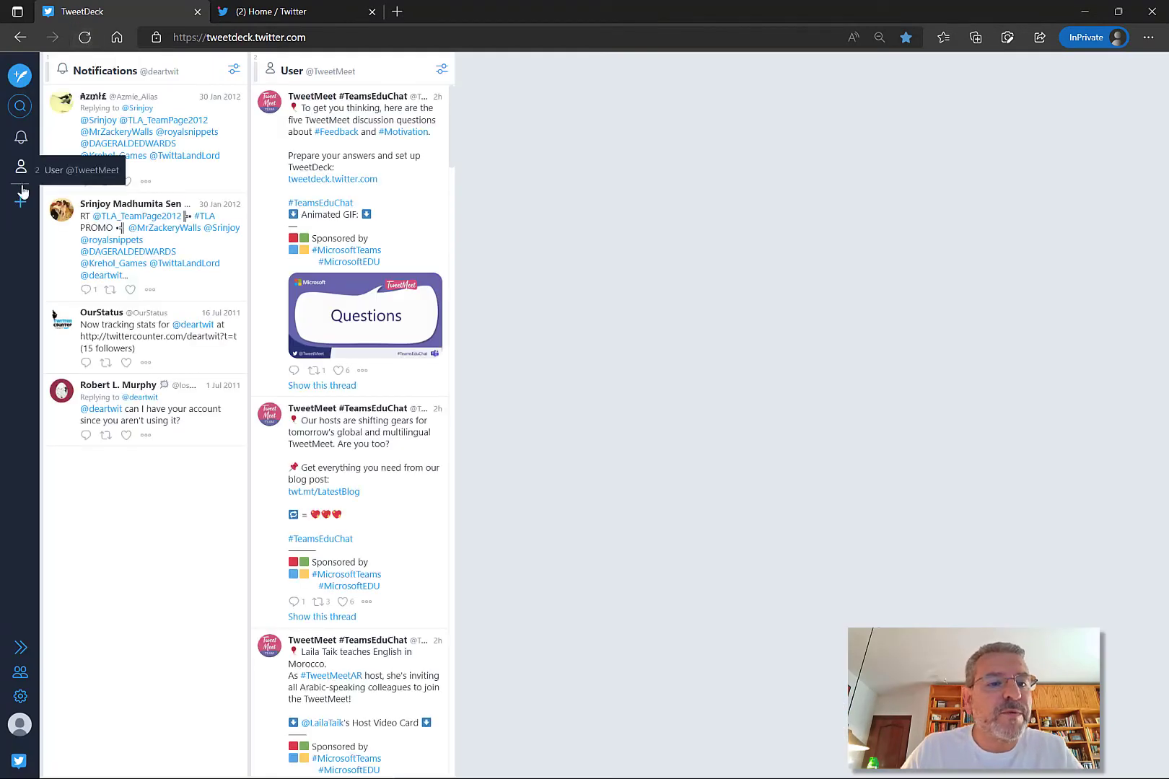
left_click(20, 197)
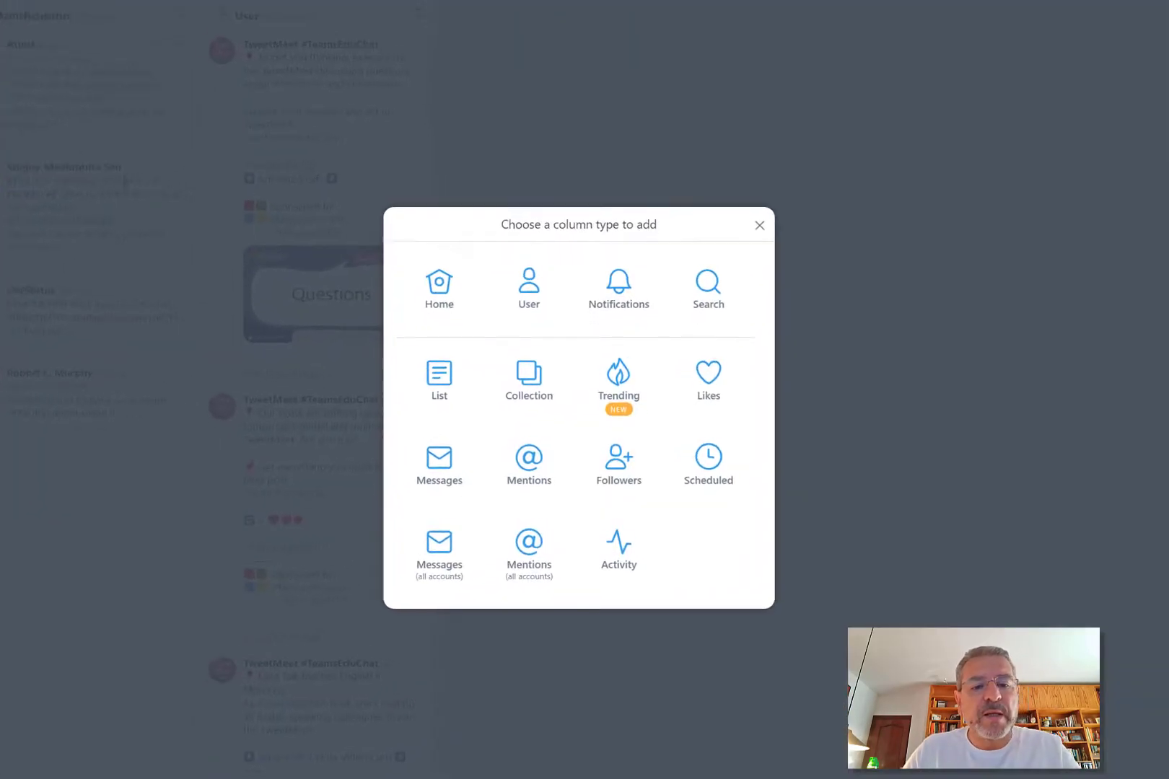
left_click(439, 376)
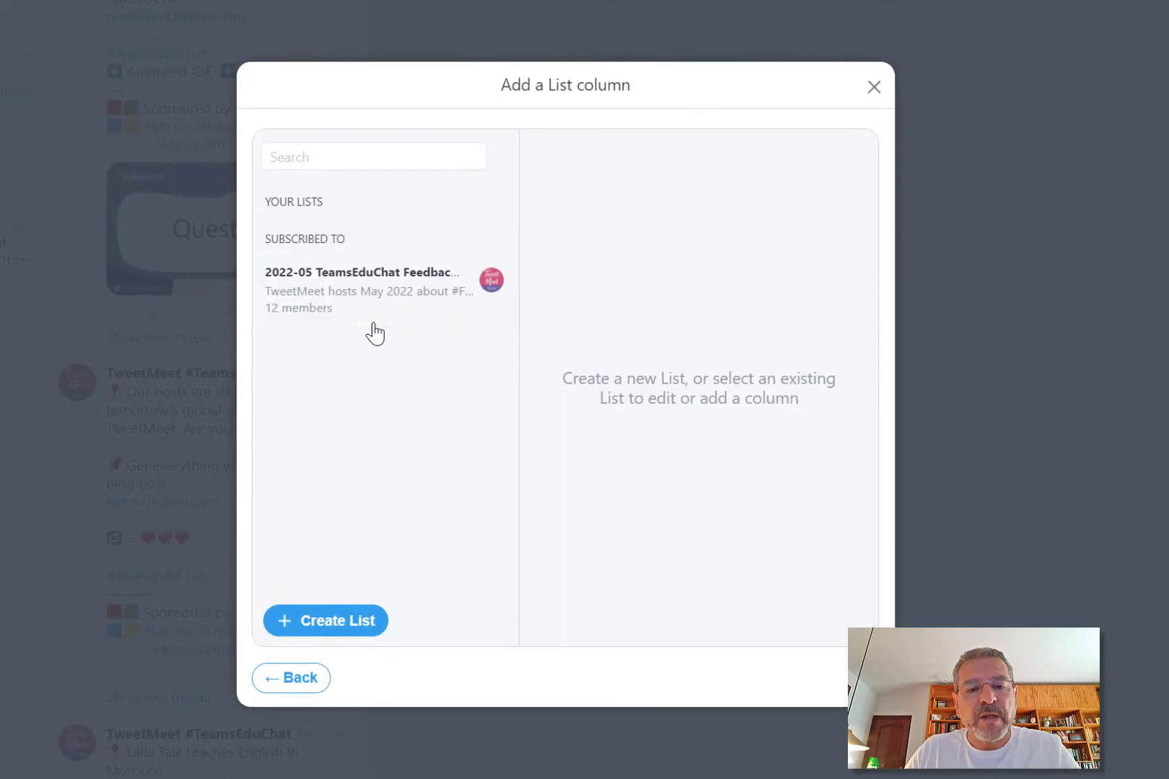
mouse_move(376, 298)
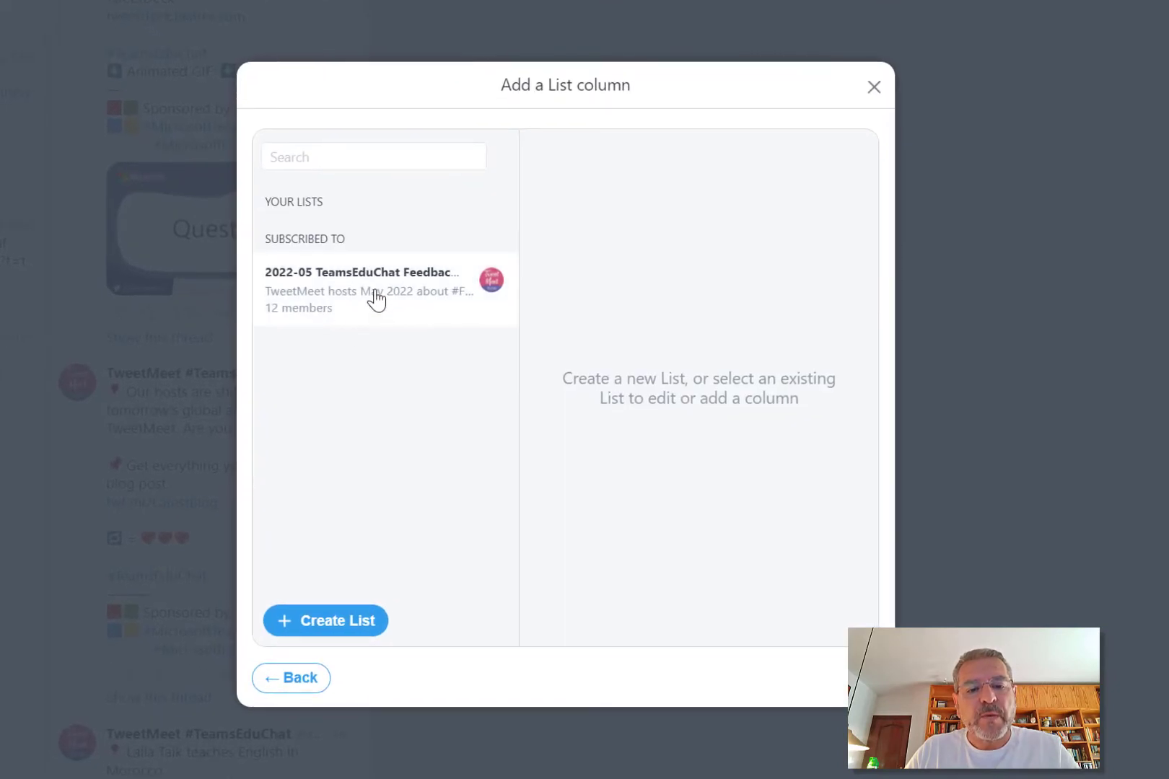
left_click(360, 289)
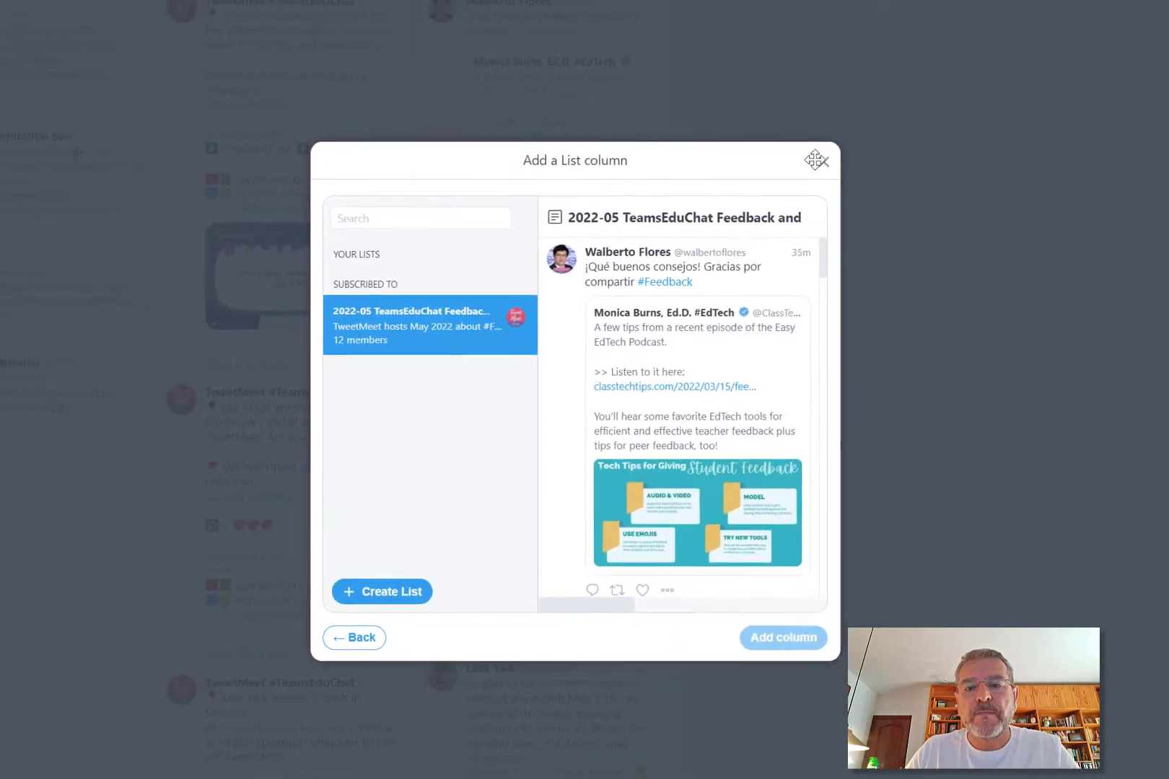
left_click(782, 638)
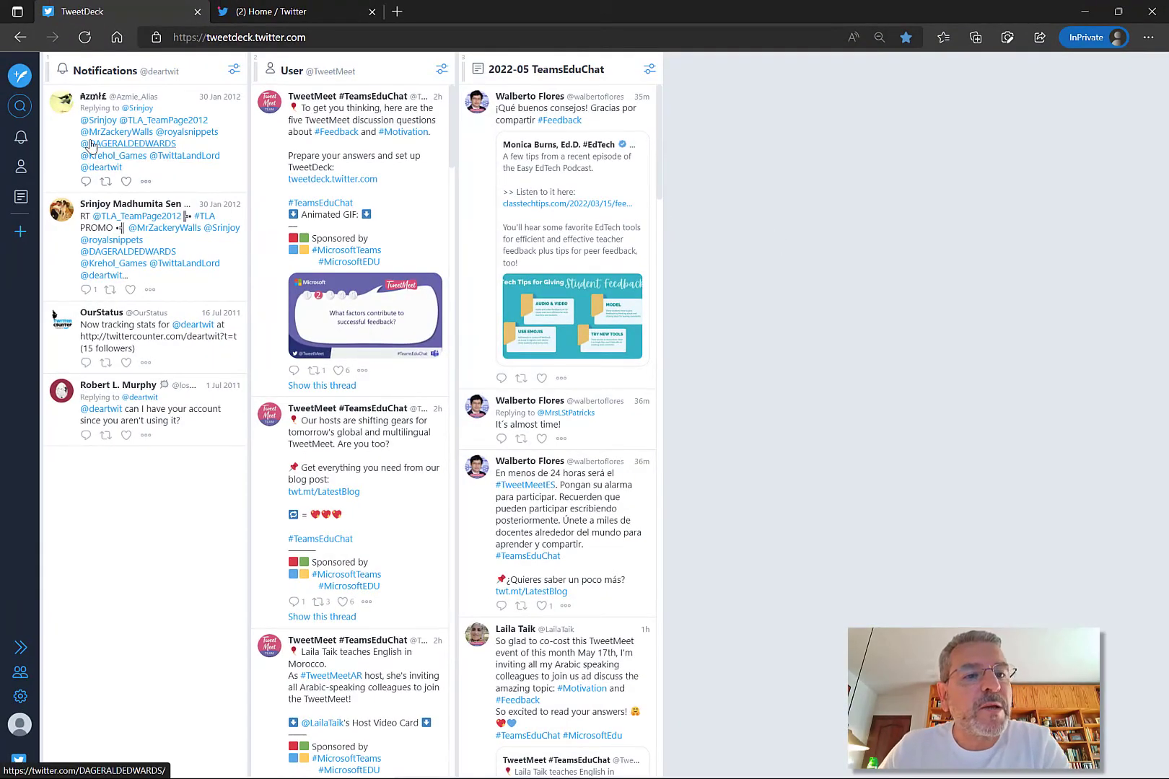
Add a #TeamsEduChat search column and open its filter options
left_click(21, 106)
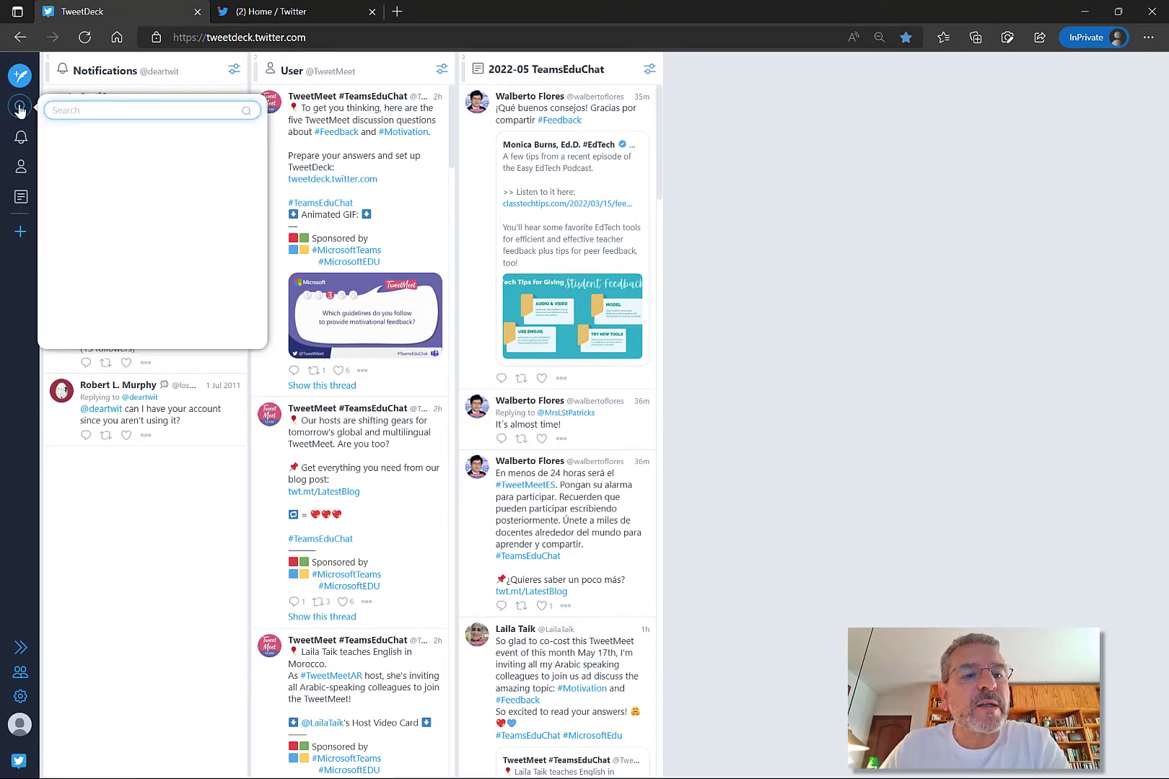
left_click(149, 110)
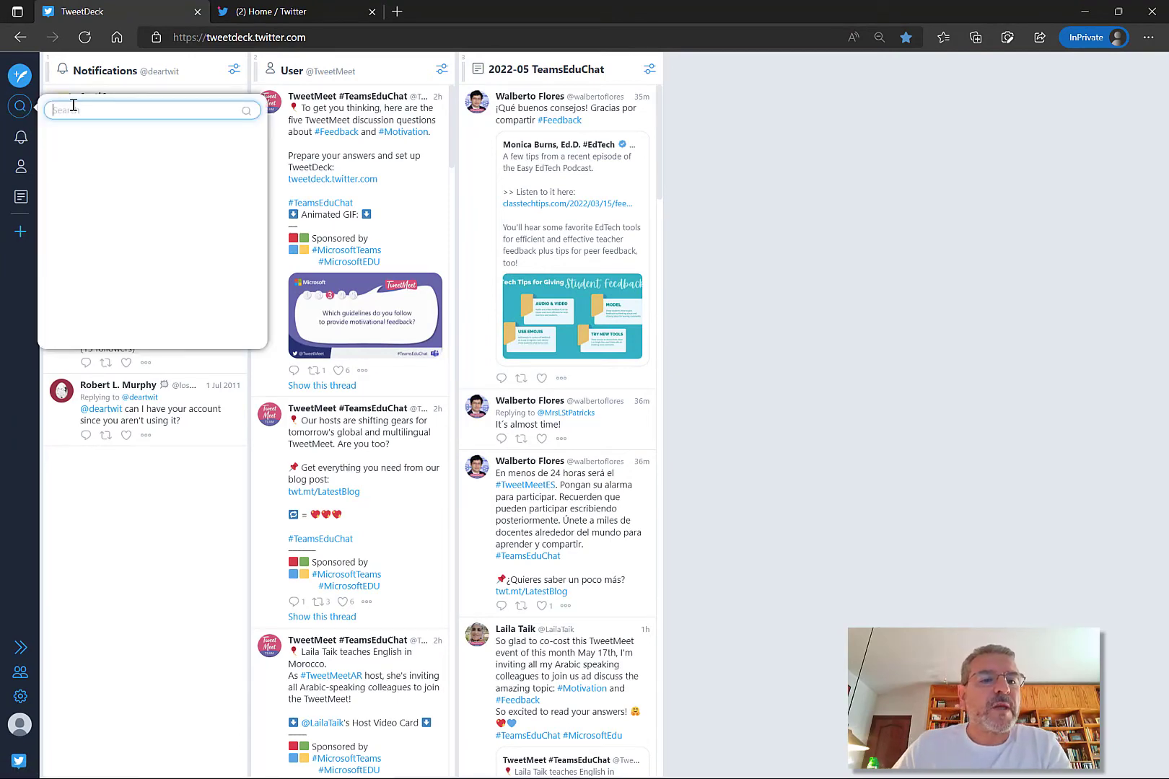
type("#")
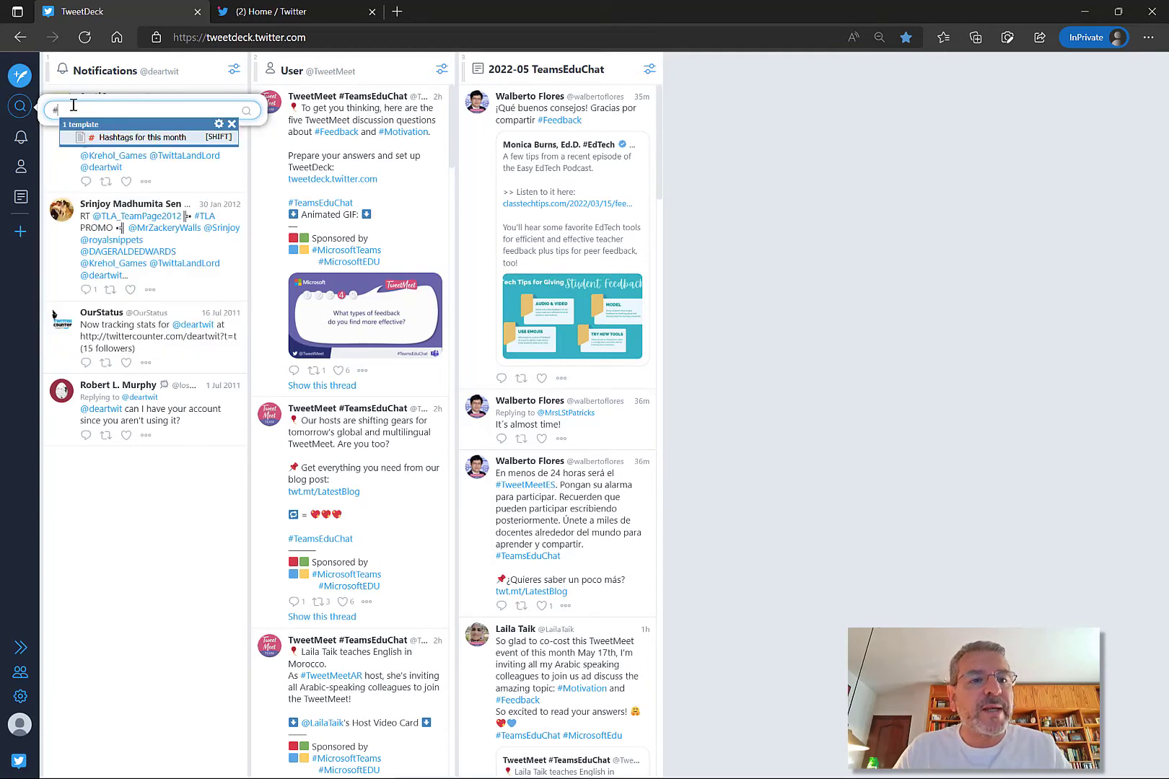
type("TeamsEduChat")
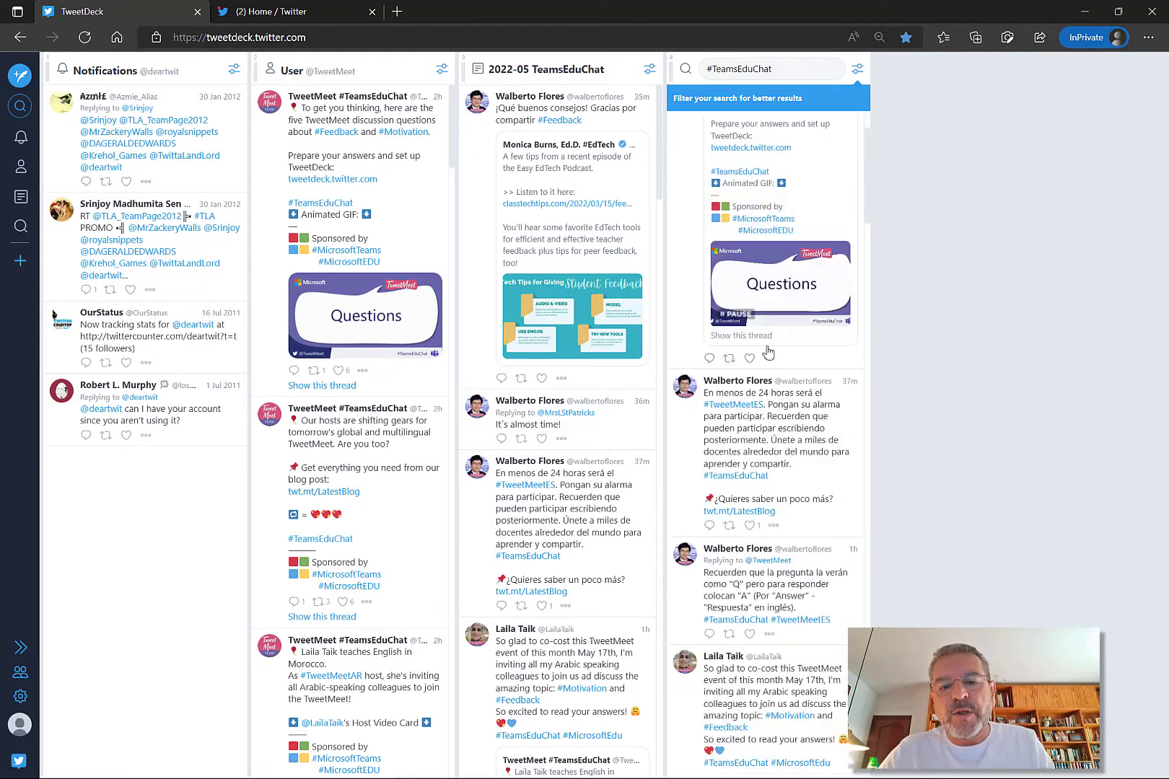
scroll("down", 3)
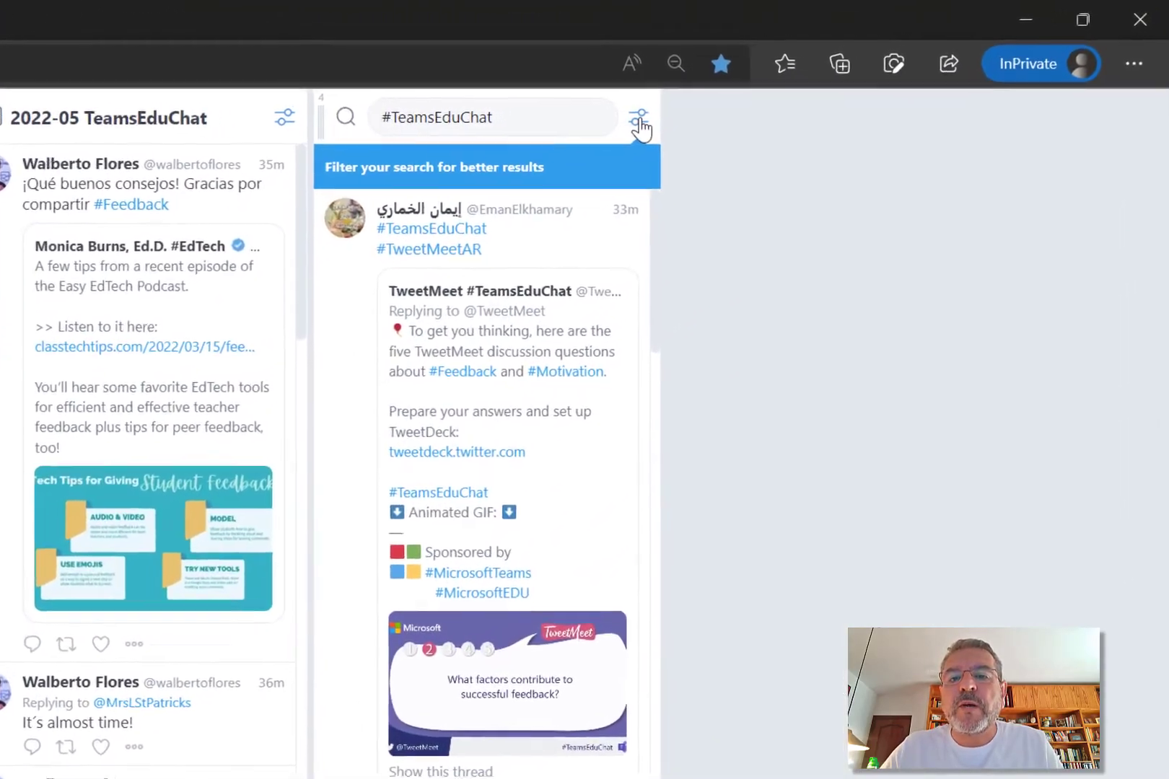
left_click(638, 117)
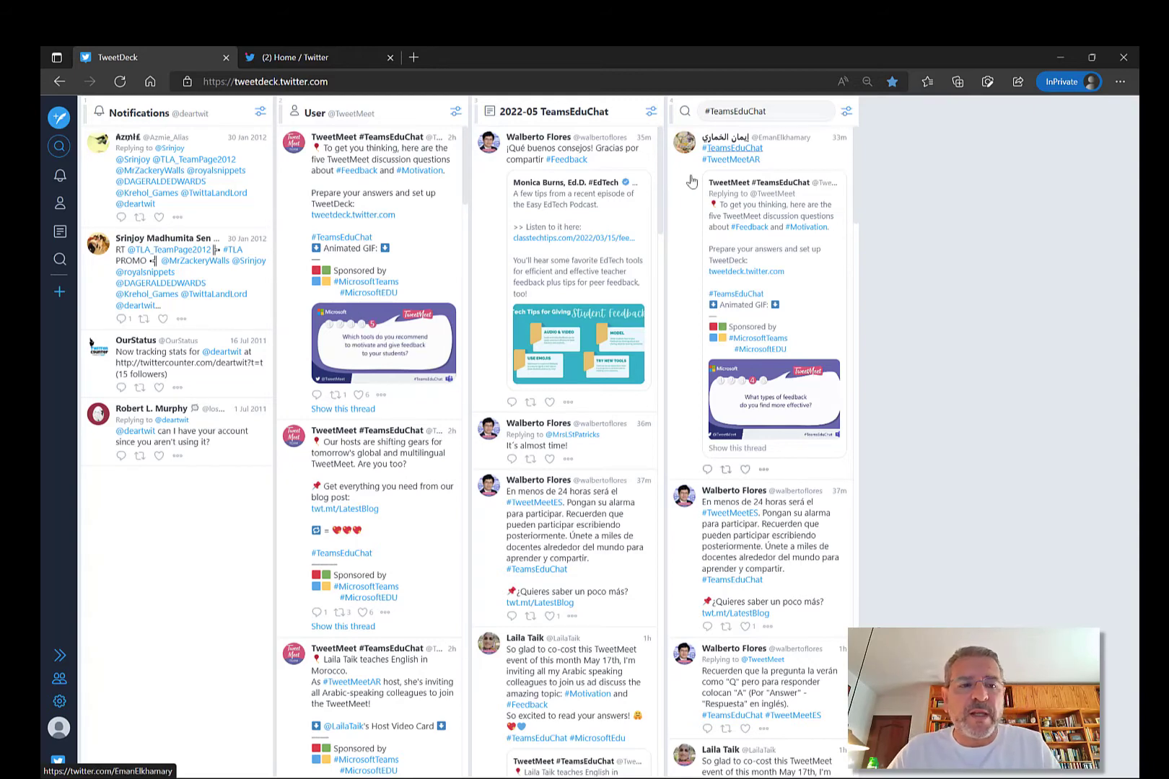
mouse_move(59, 261)
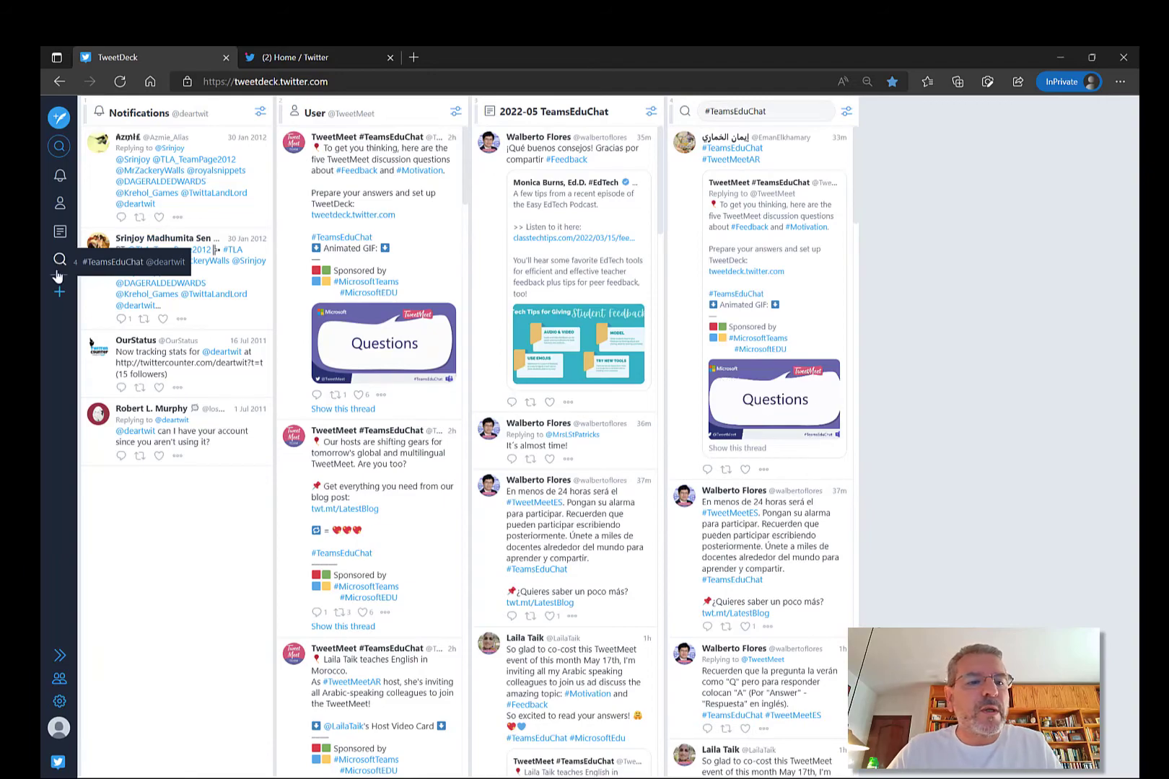
Start a Search column and enter #TweetMeet as the query
left_click(60, 291)
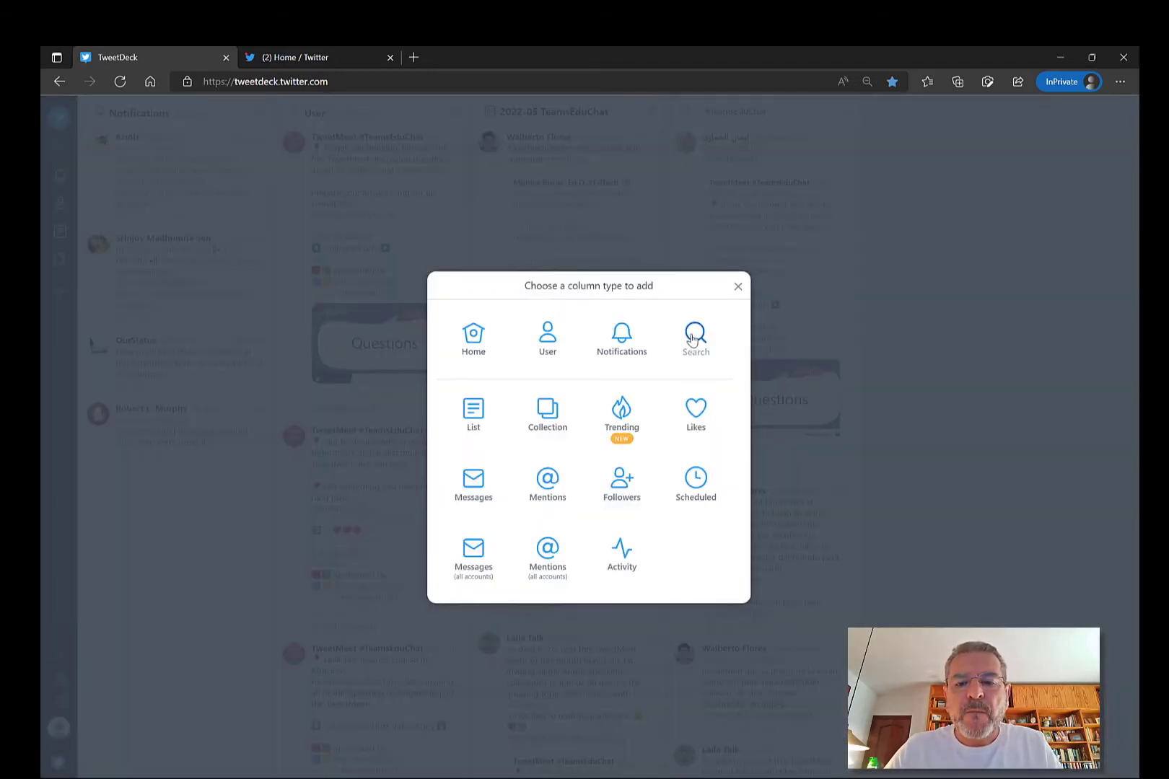
left_click(694, 335)
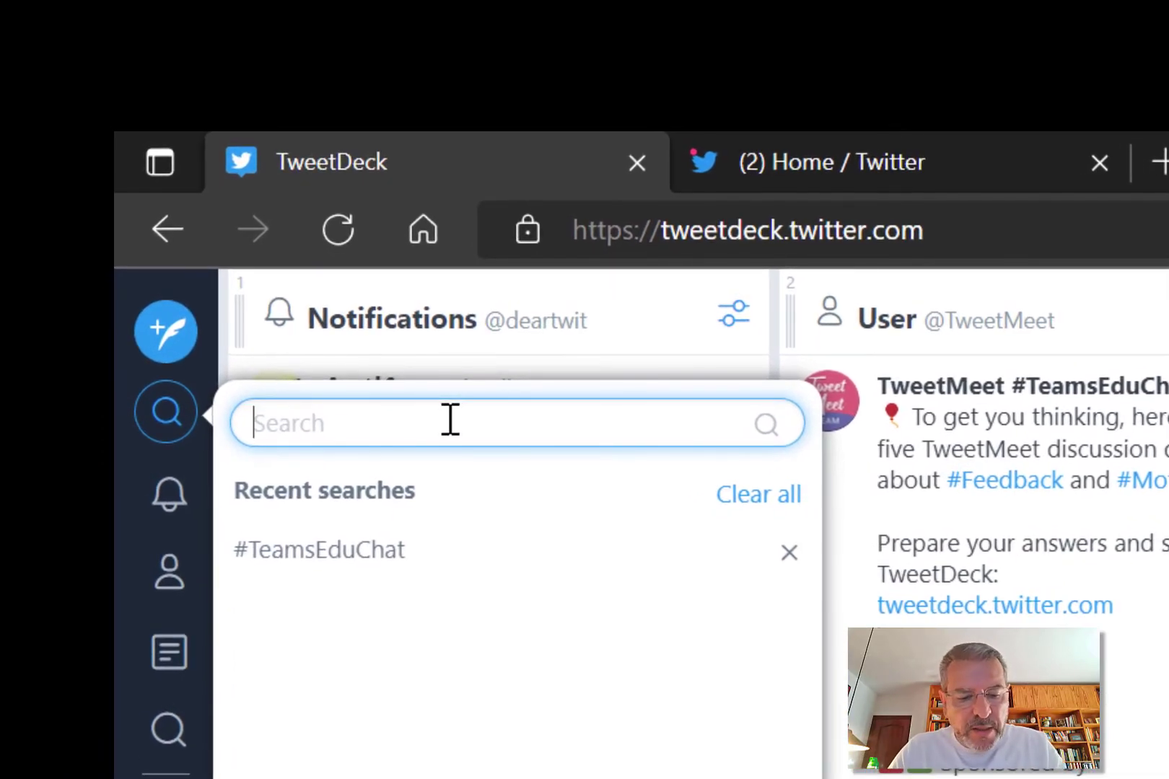
type("#Tweet")
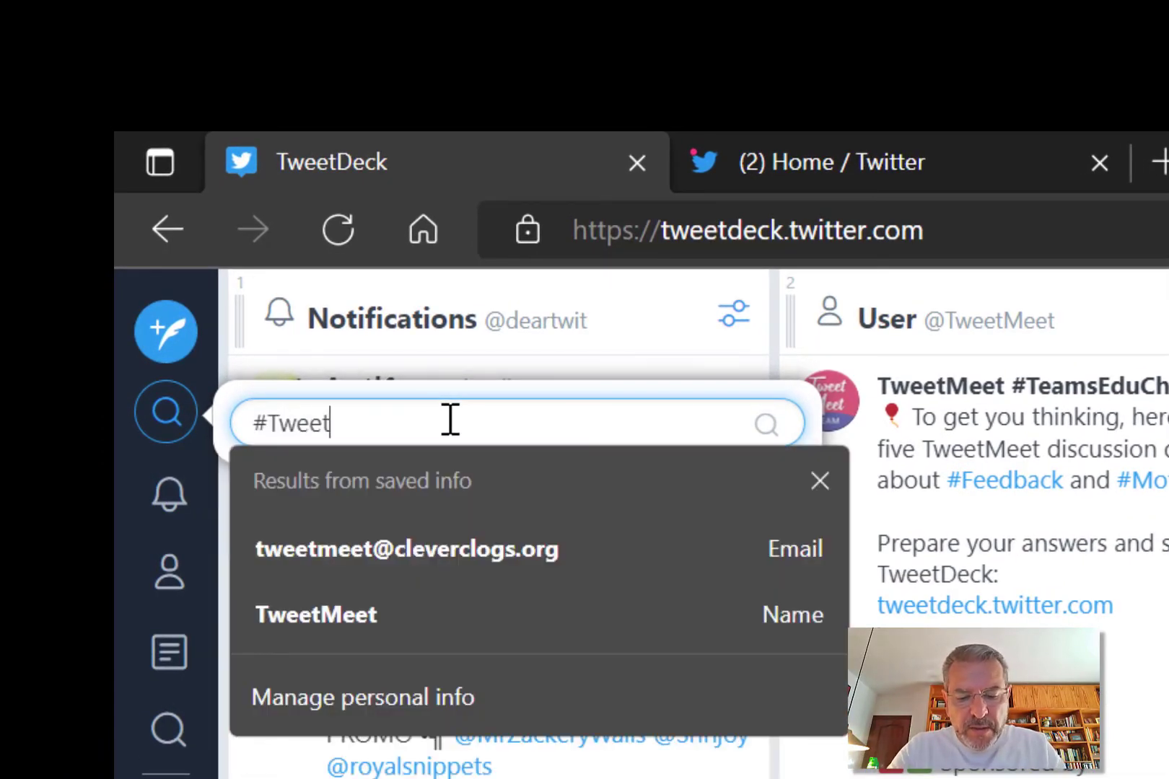
type("Meet")
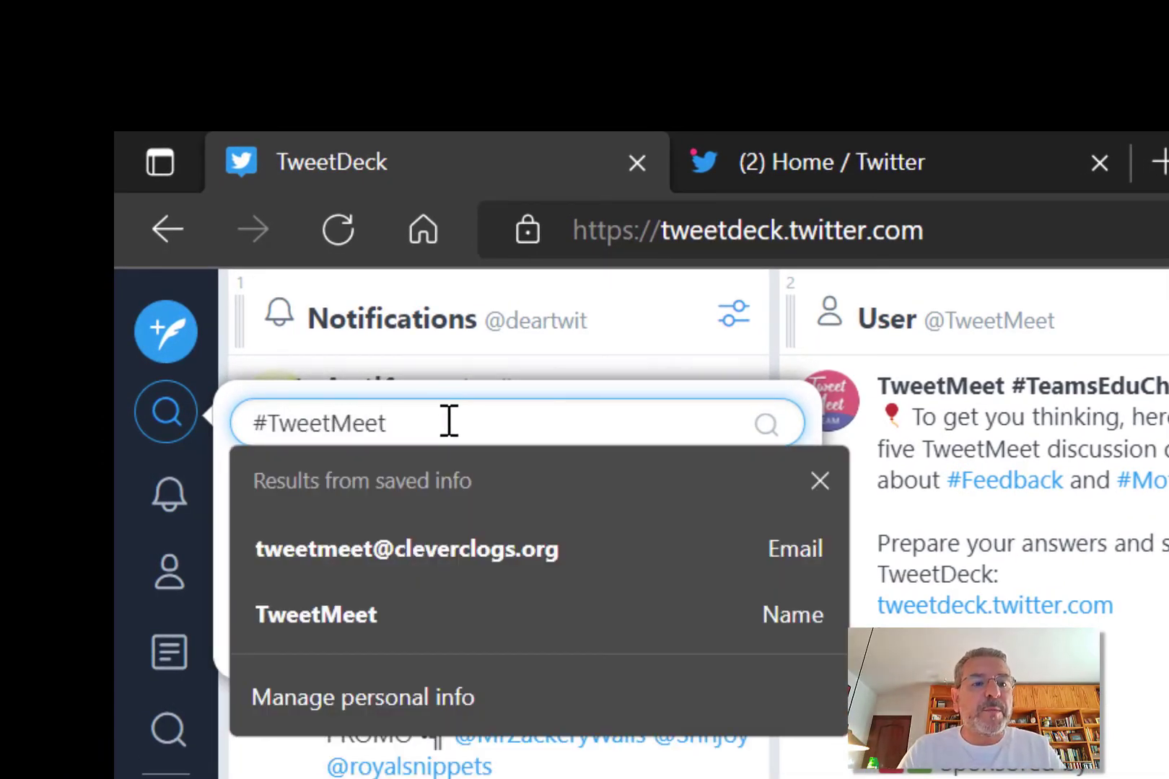